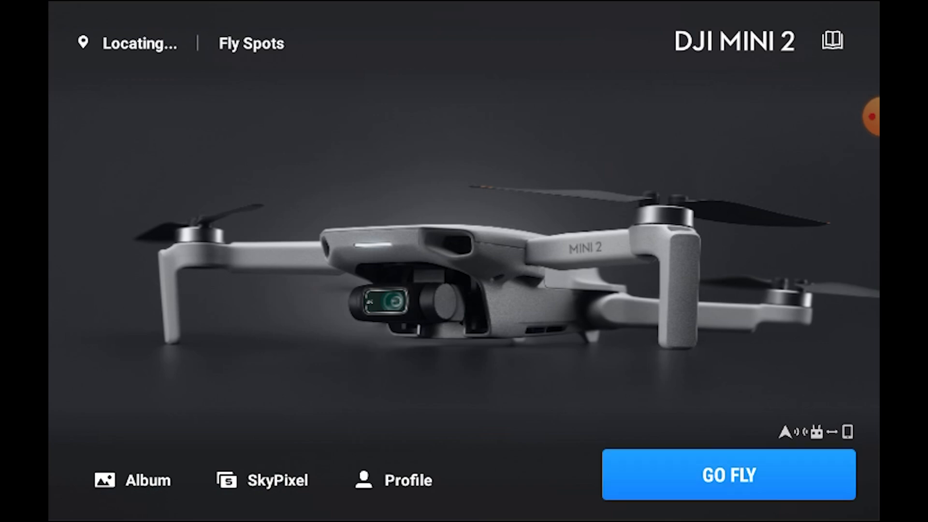
Start GO FLY to enter the Mini 2 live camera view
left_click(729, 475)
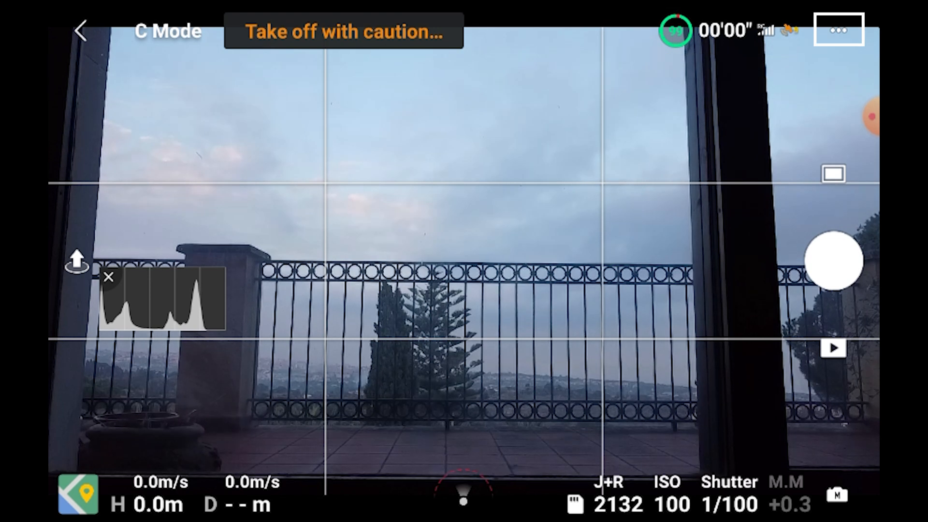
Bring up the shooting mode panel showing Photo with Single shot
left_click(838, 30)
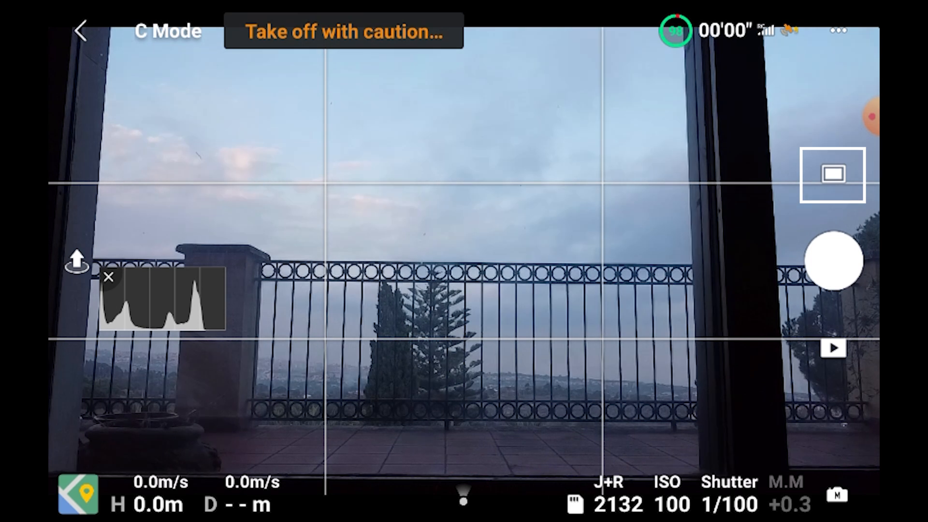
left_click(832, 175)
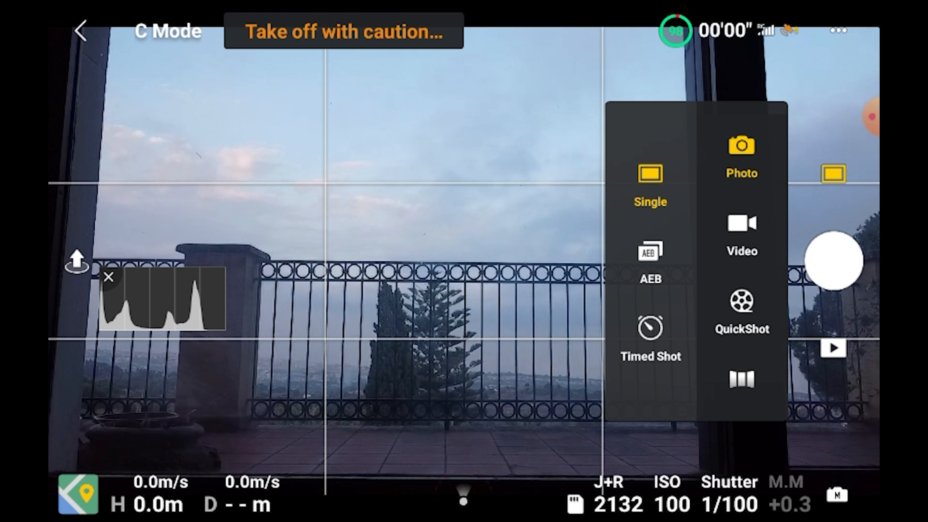
Switch to Video mode and try the 2.7K and 1080p resolutions
left_click(650, 263)
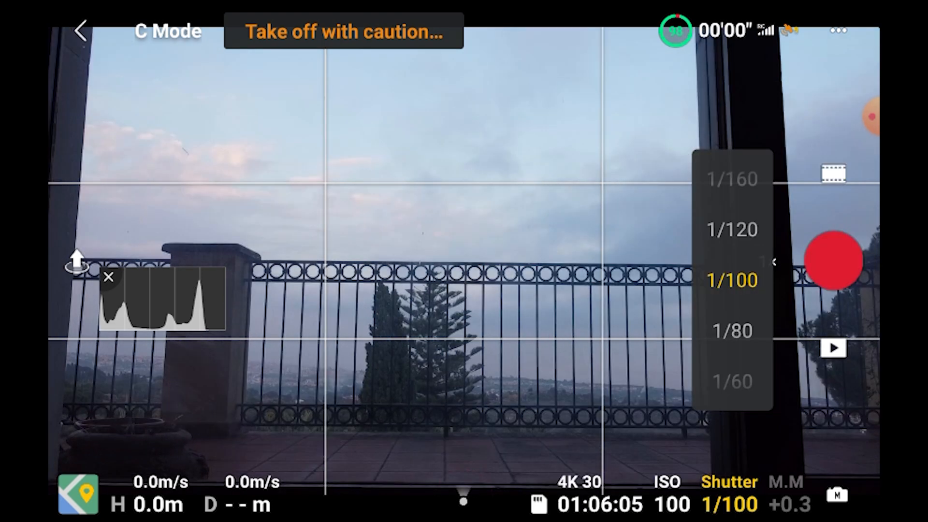
left_click(732, 281)
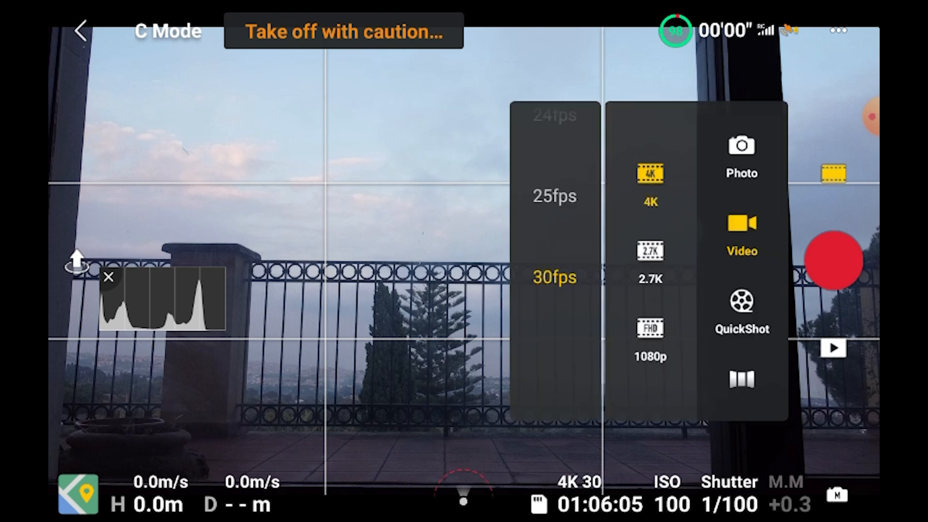
scroll("down", 3)
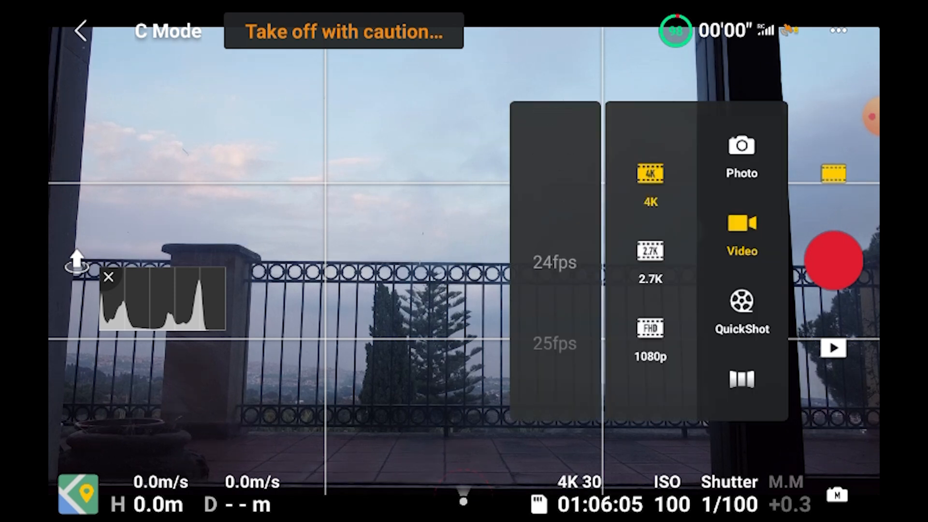
left_click(555, 277)
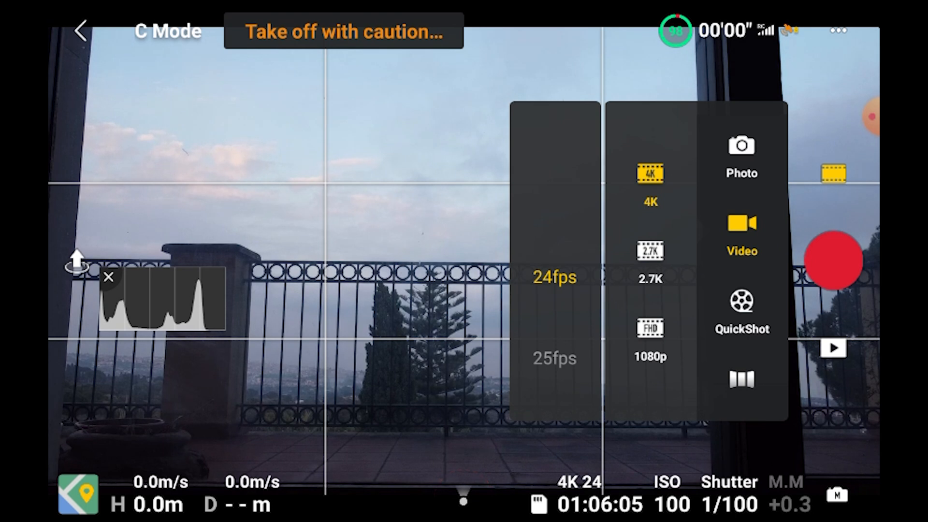
left_click(650, 251)
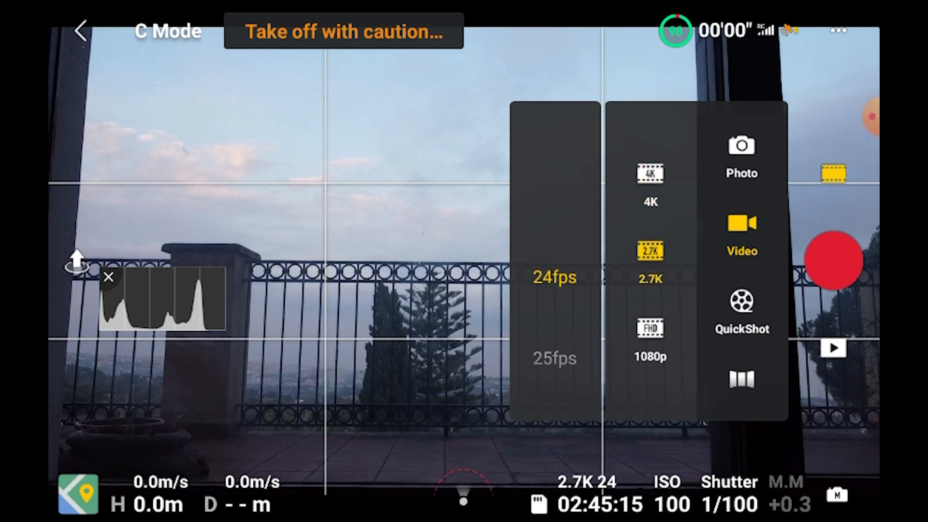
scroll("down", 3)
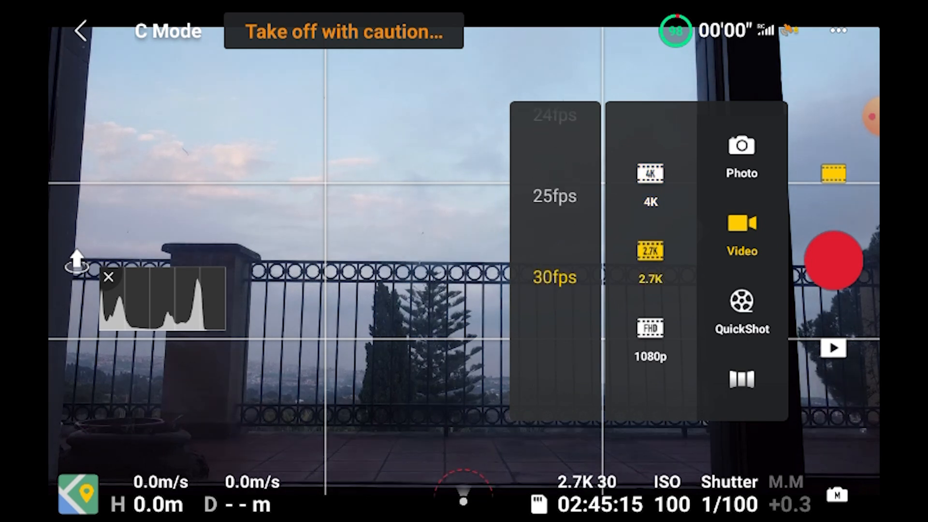
left_click(650, 340)
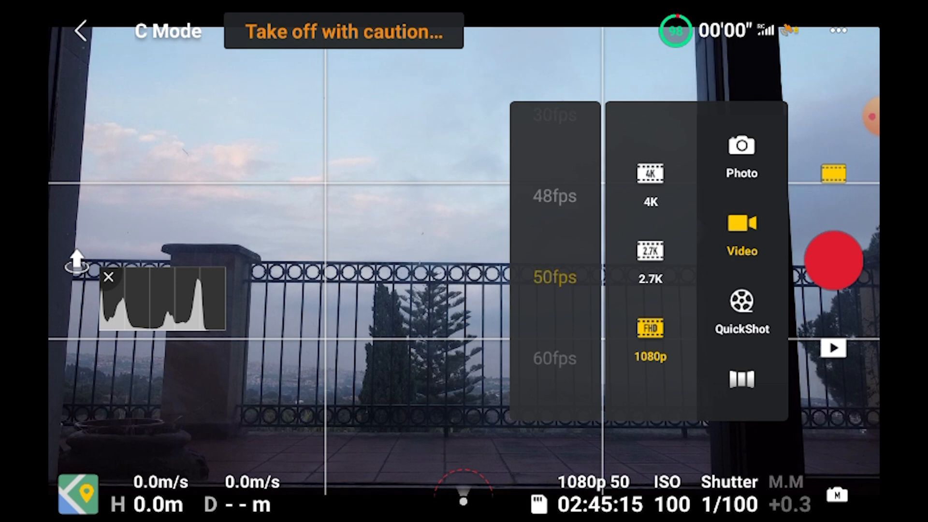
Settle on 4K at 24fps and dismiss the mode panel
left_click(650, 184)
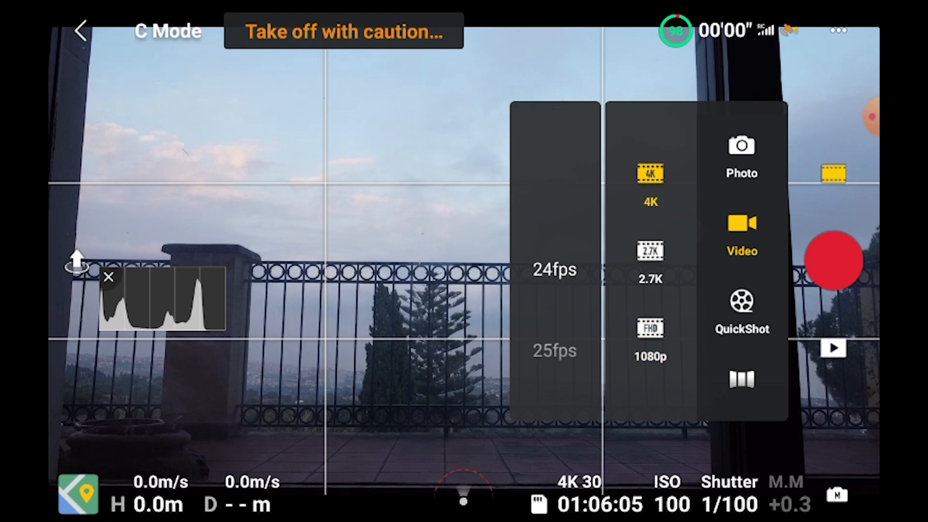
left_click(554, 270)
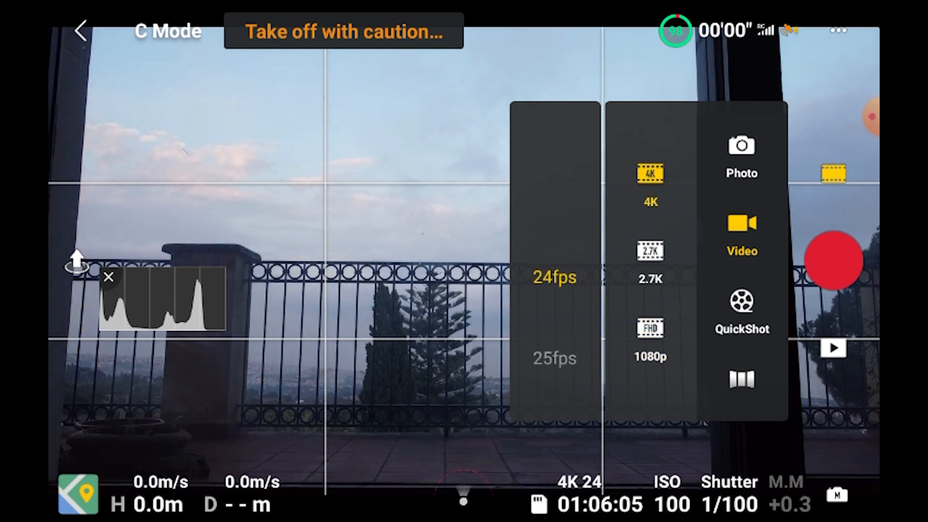
left_click(740, 154)
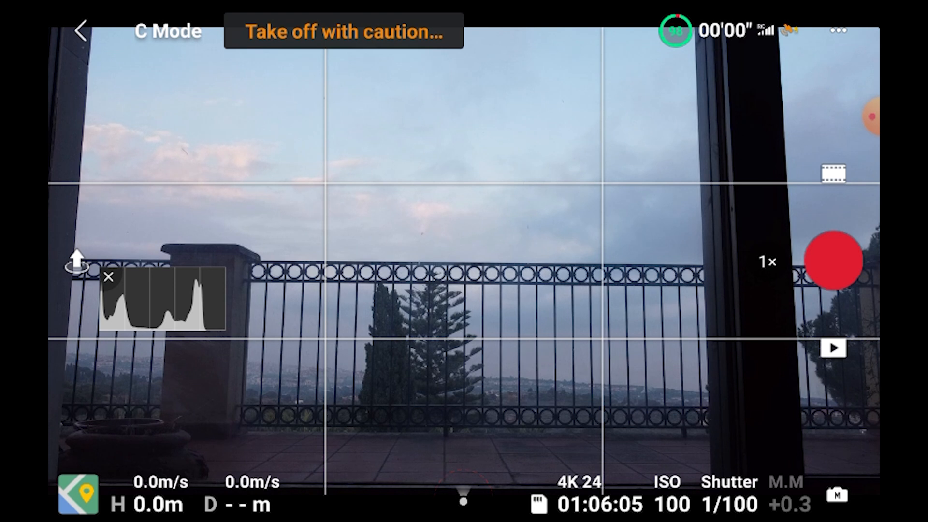
Zoom the camera view closer while returning to AEB photo mode
left_click(766, 261)
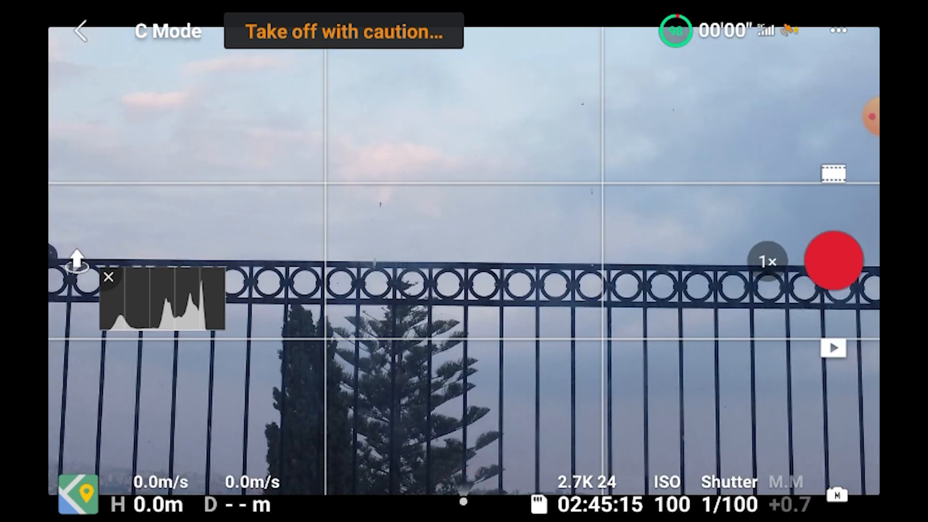
left_click(766, 261)
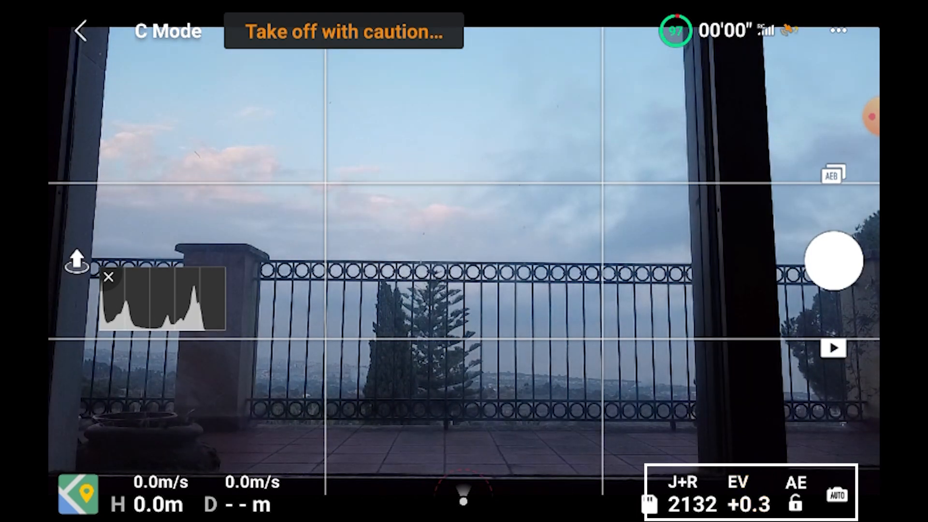
Lock auto exposure via the AE lock in the exposure panel
left_click(795, 503)
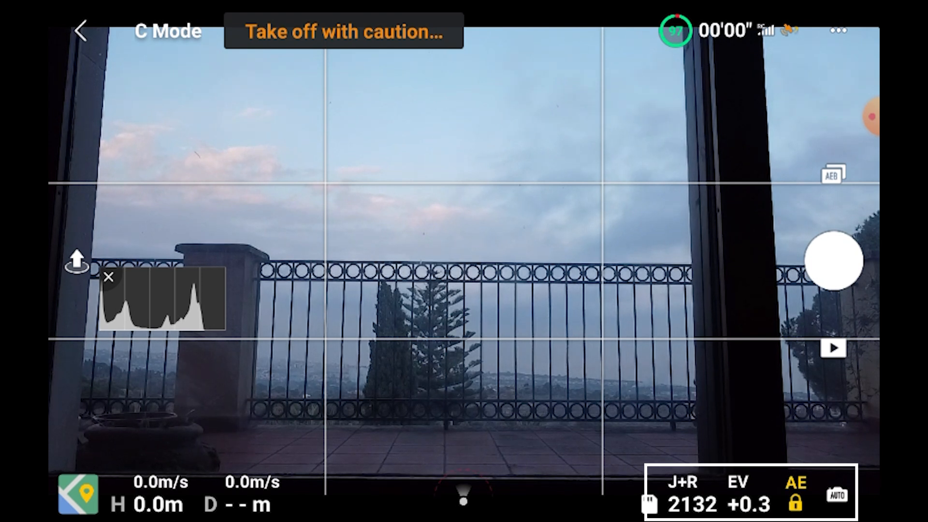
left_click(78, 262)
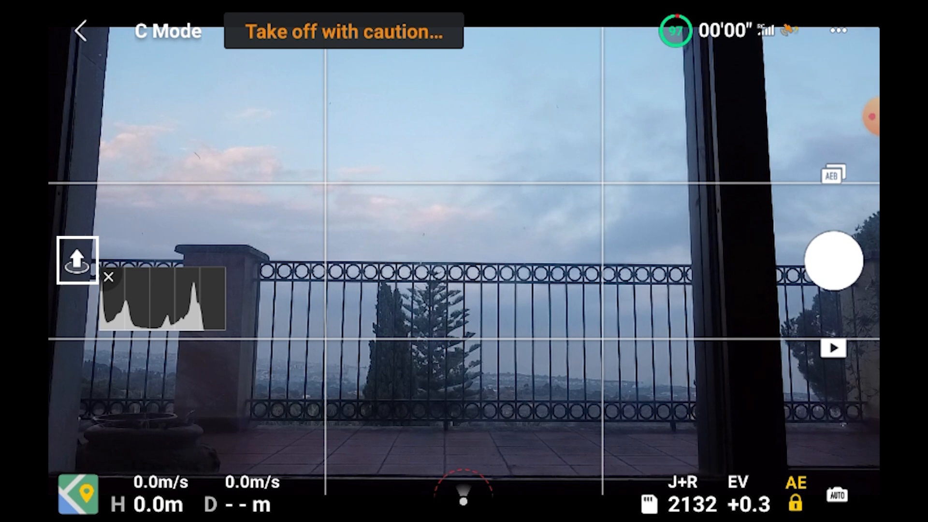
left_click(75, 261)
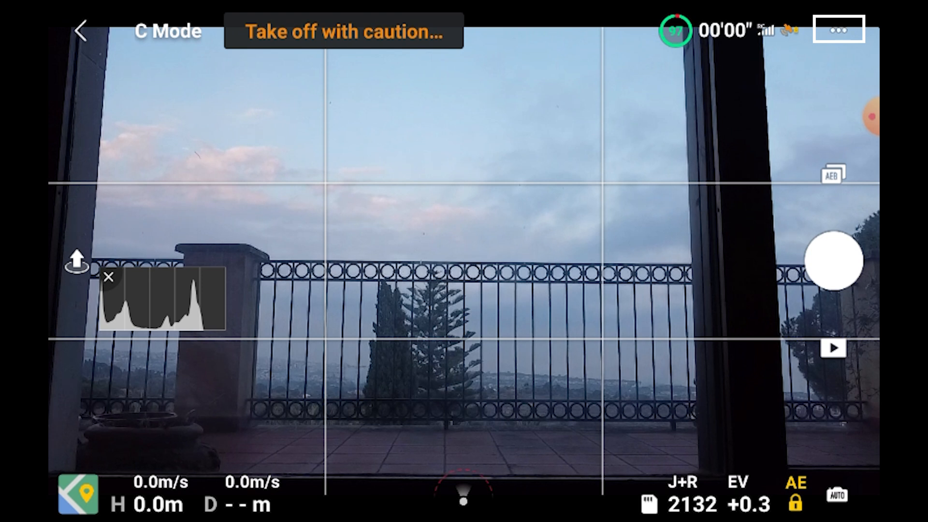
Enter Settings on the Safety tab with its flight protection limits
left_click(838, 31)
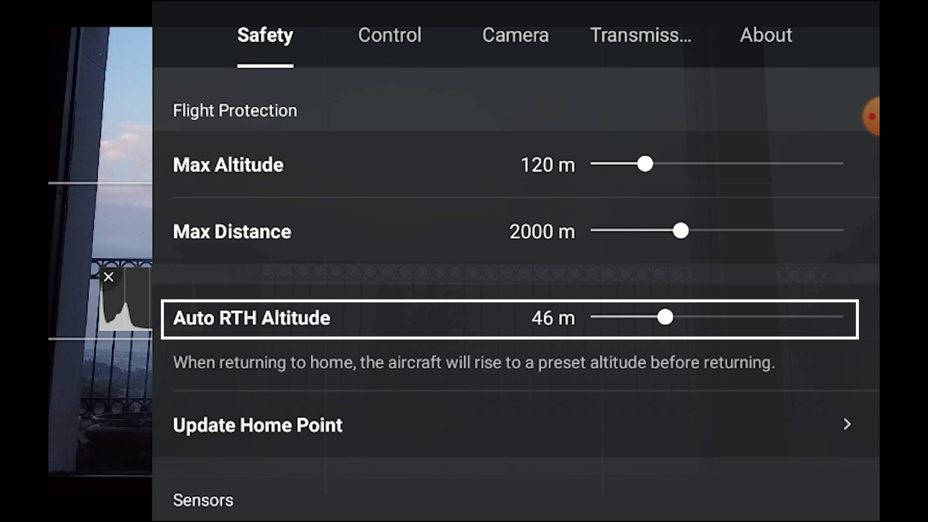
left_click_drag(646, 165, 634, 165)
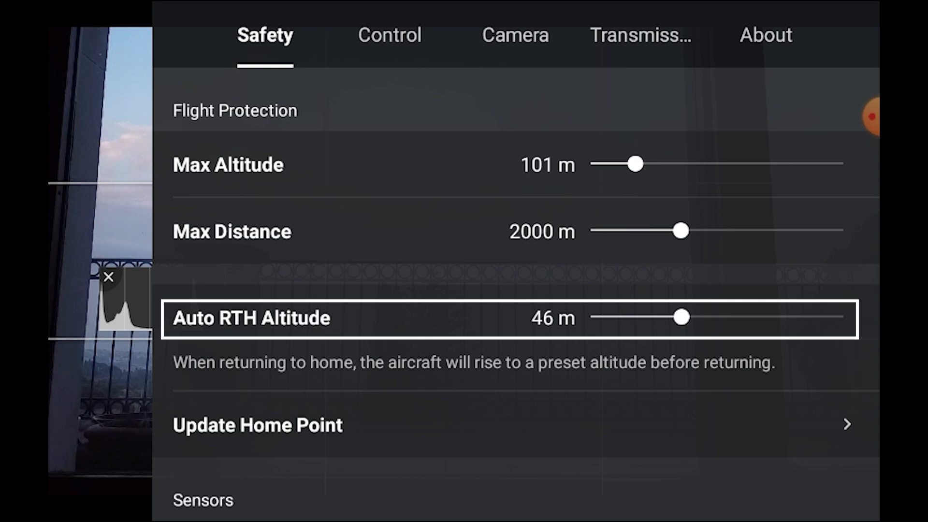
left_click_drag(635, 165, 663, 164)
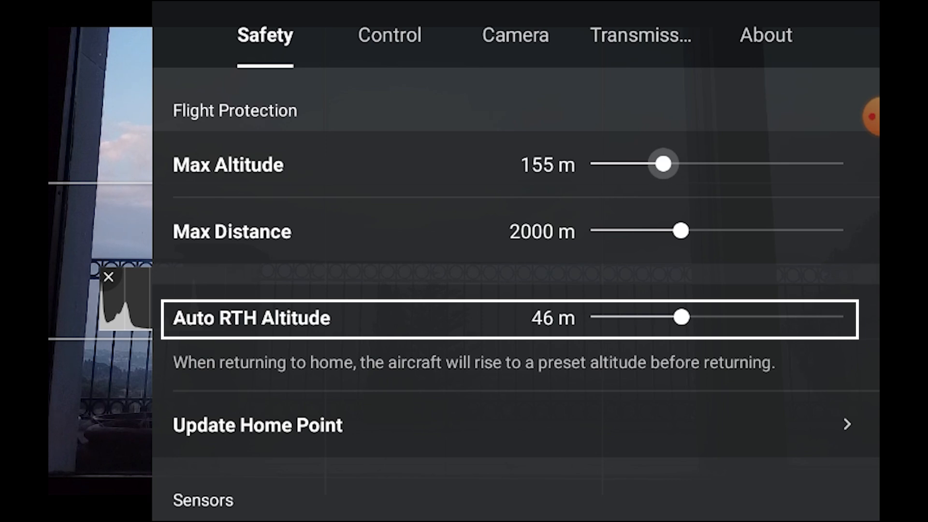
left_click_drag(664, 164, 658, 164)
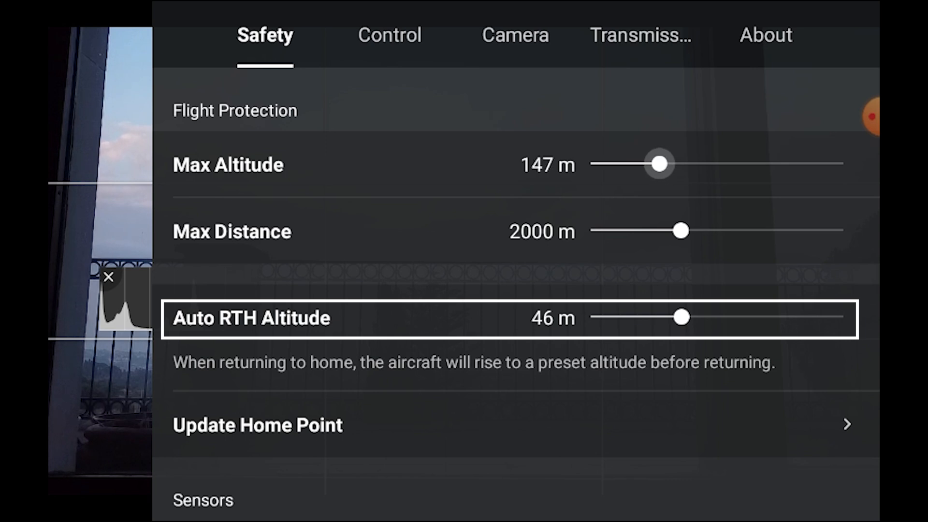
left_click_drag(658, 164, 652, 164)
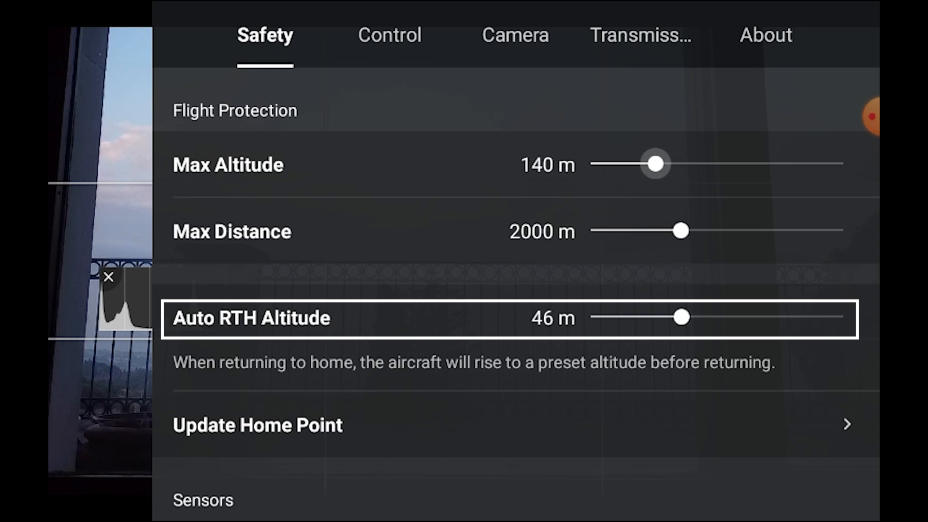
left_click_drag(656, 164, 648, 165)
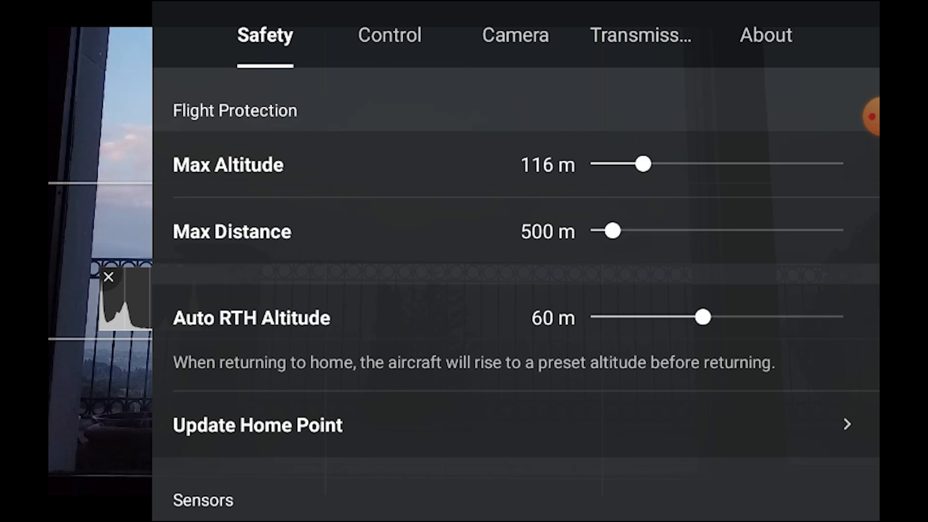
left_click(257, 426)
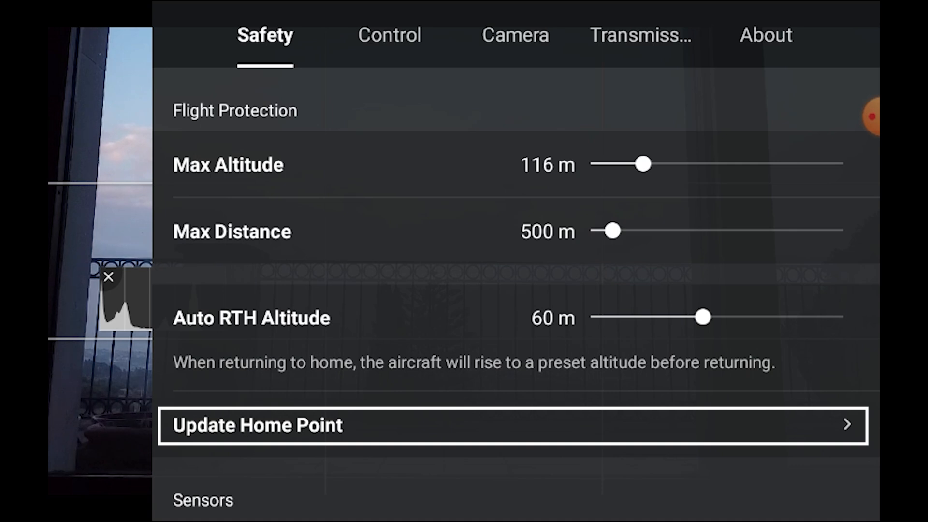
scroll("down", 3)
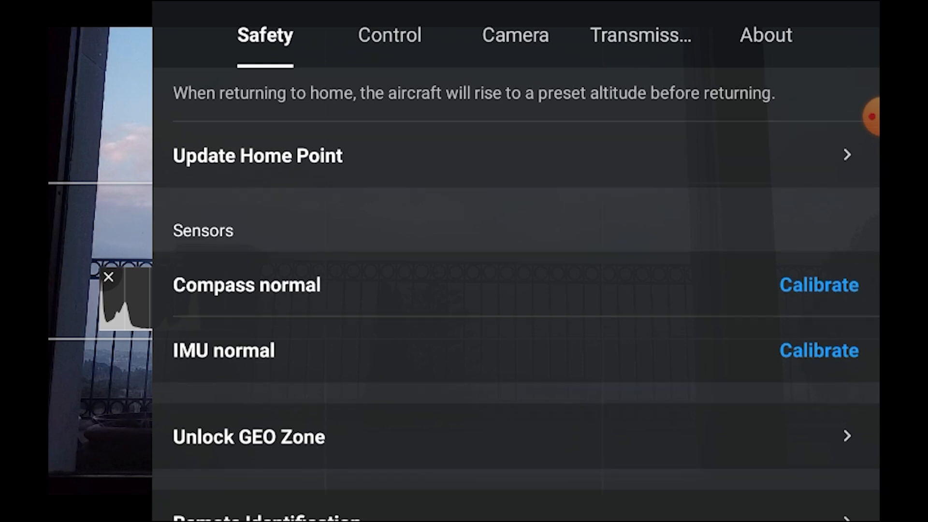
scroll("up", 3)
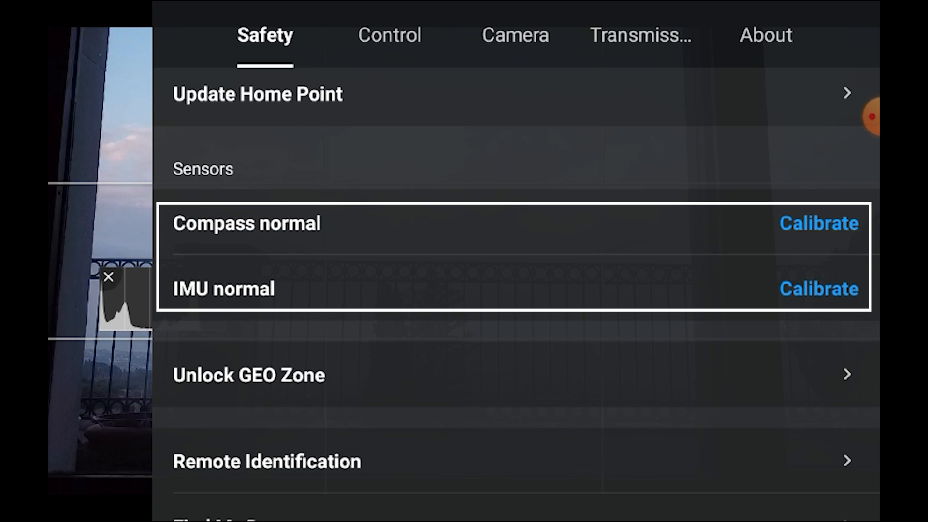
left_click(818, 224)
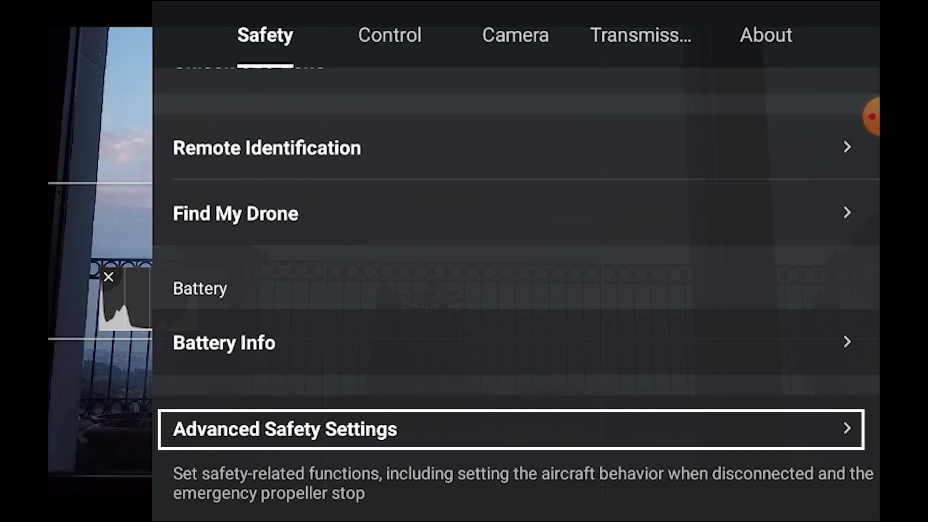
Review Advanced Safety Settings for signal loss, then back out
left_click(284, 428)
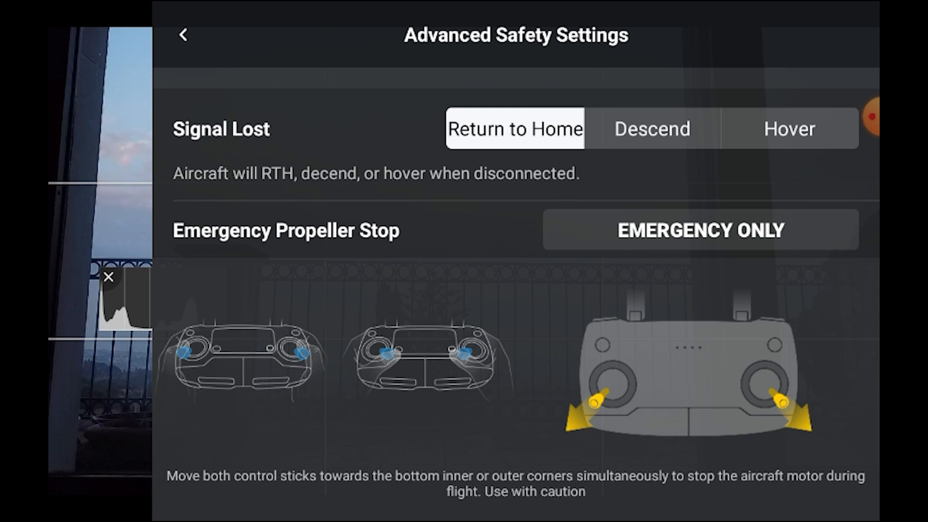
left_click(388, 35)
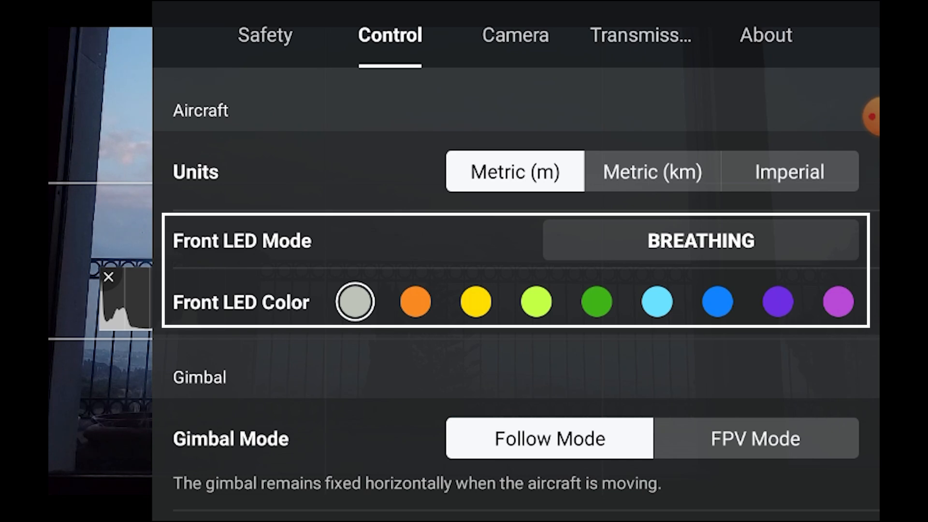
left_click(700, 241)
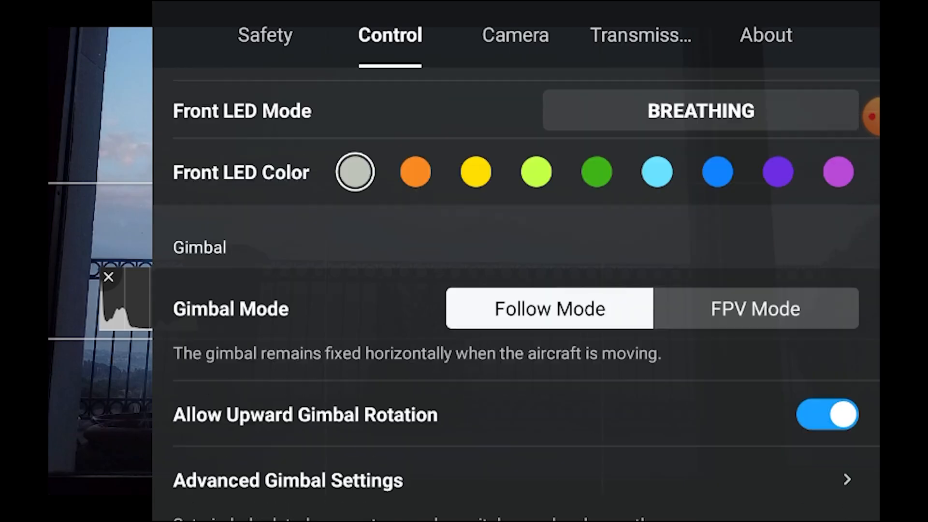
scroll("down", 3)
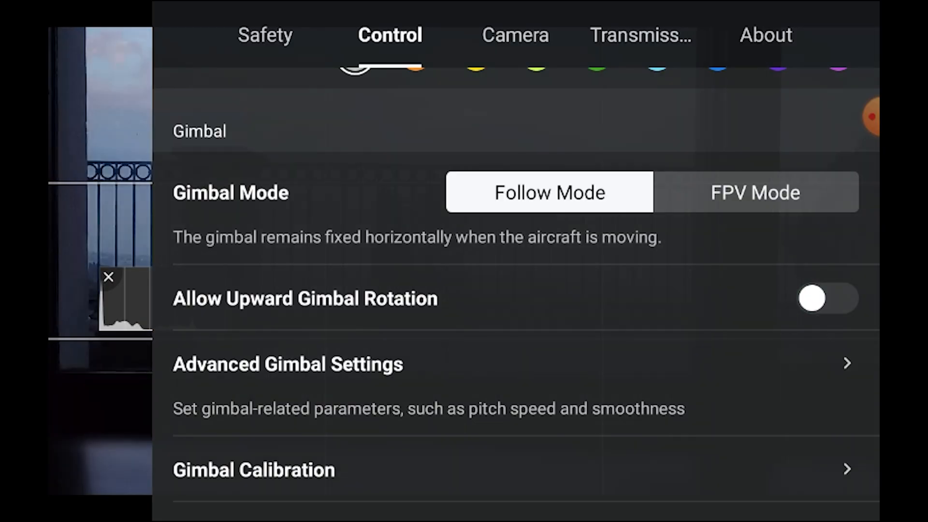
left_click(826, 298)
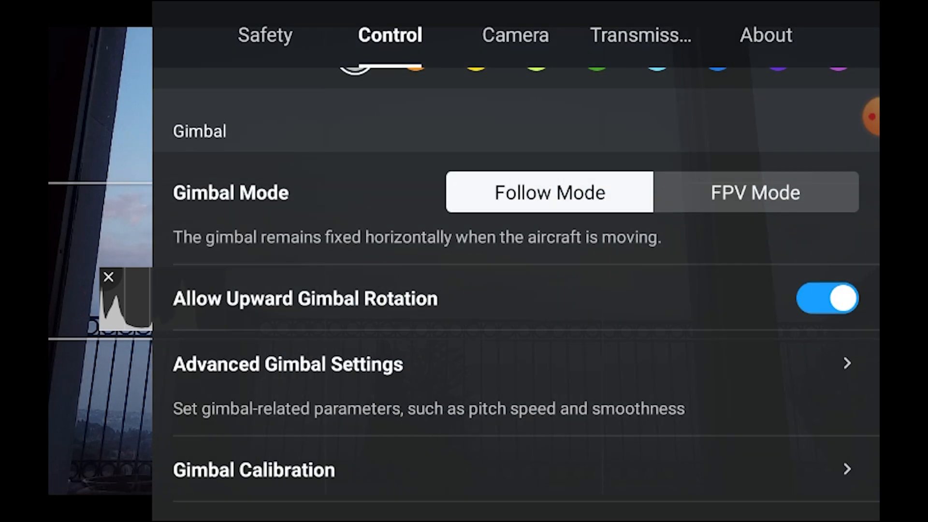
left_click(287, 363)
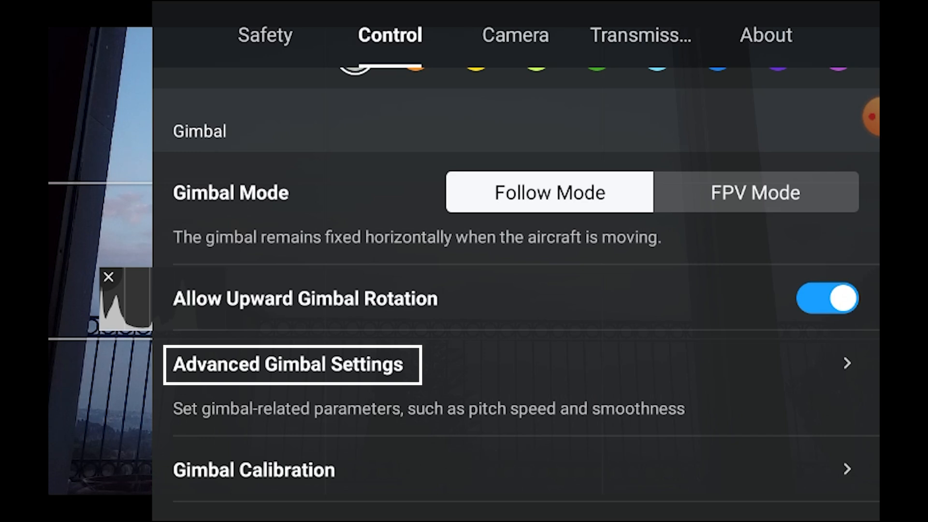
left_click(290, 365)
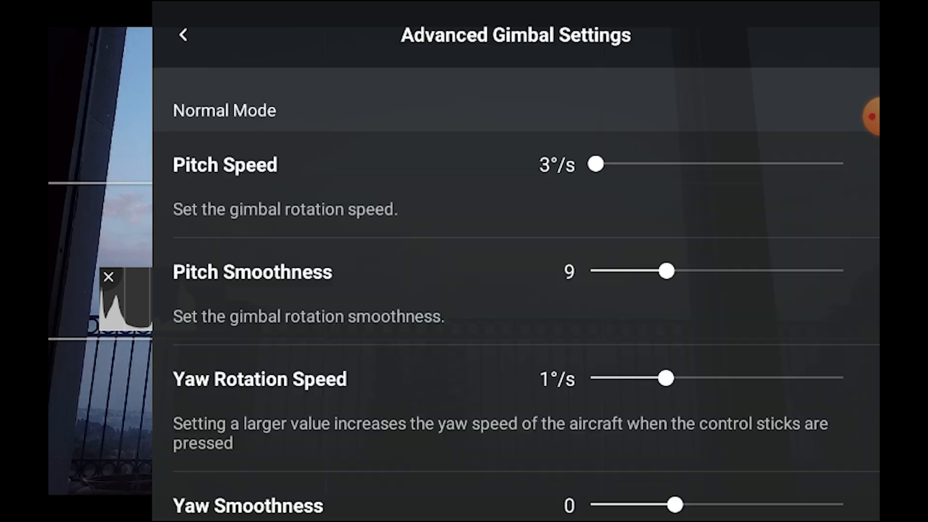
left_click_drag(597, 164, 620, 164)
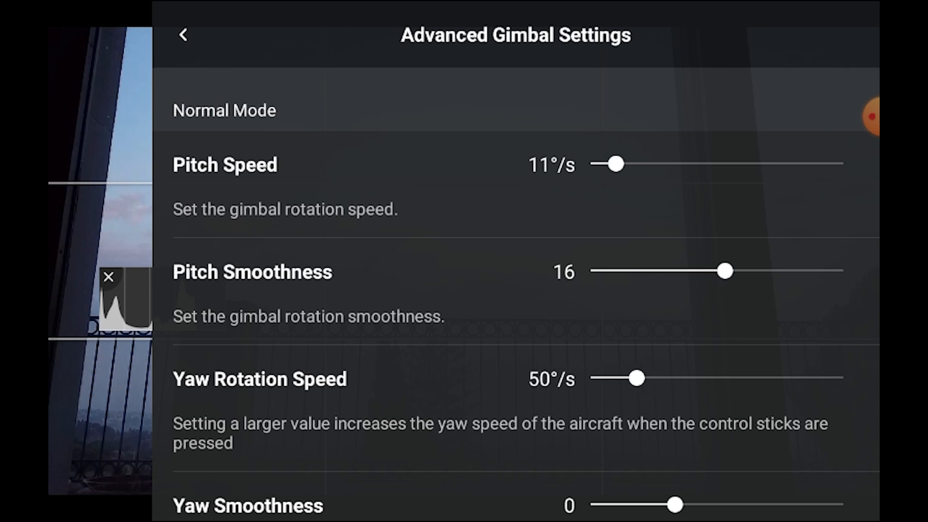
scroll("down", 3)
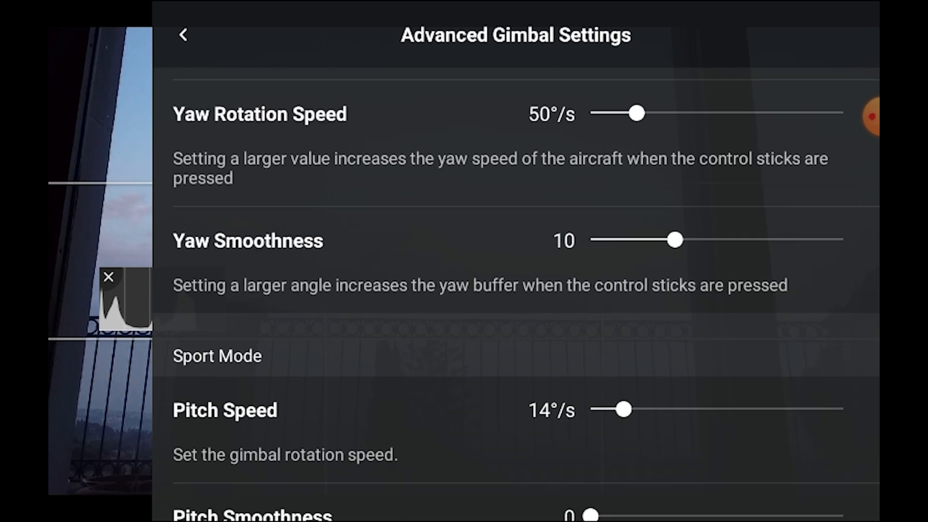
scroll("down", 3)
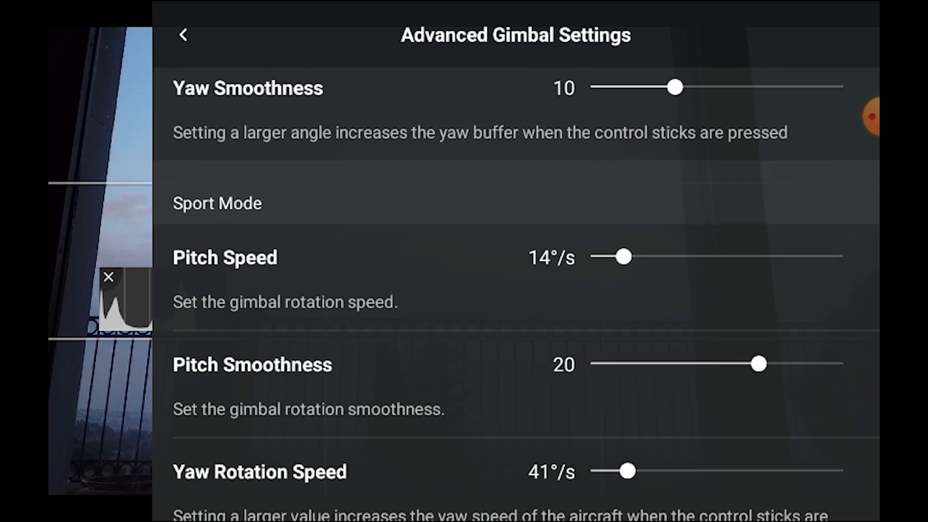
left_click(184, 35)
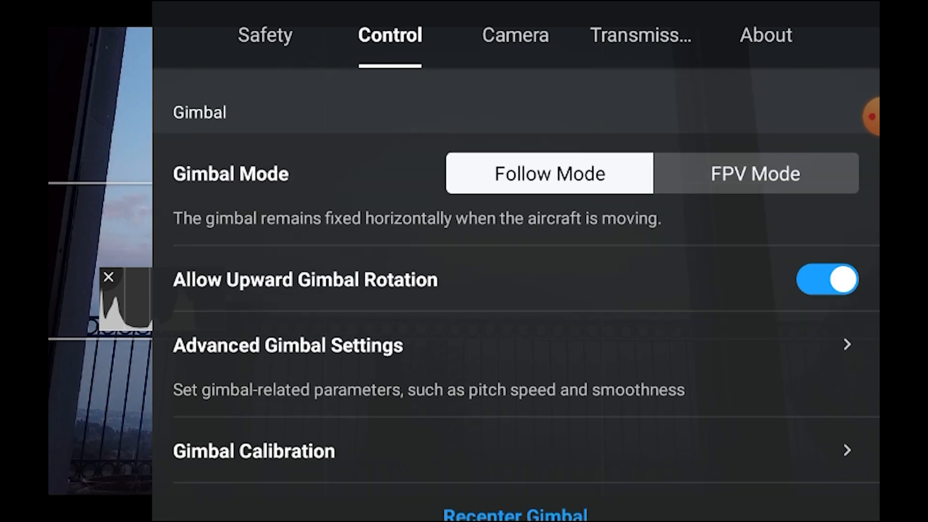
Review the remote controller options, then return to the Safety tab
scroll("down", 3)
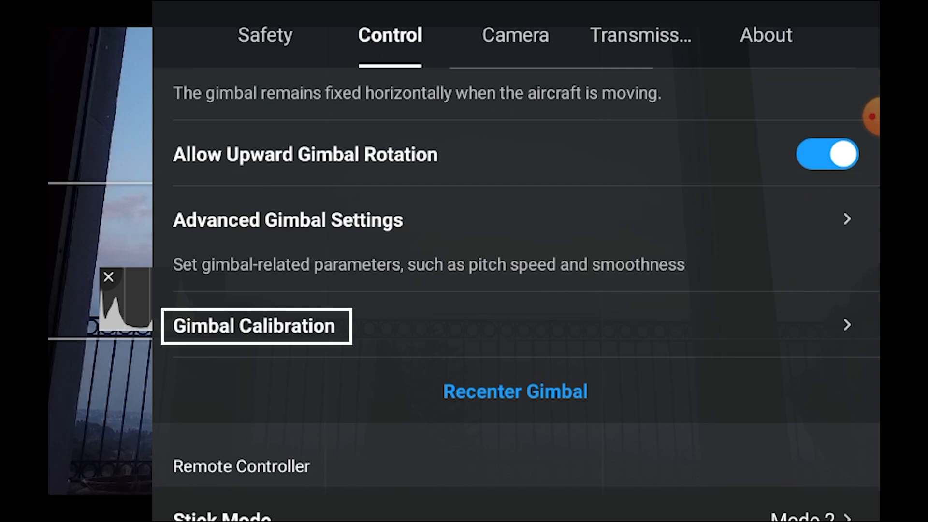
scroll("down", 3)
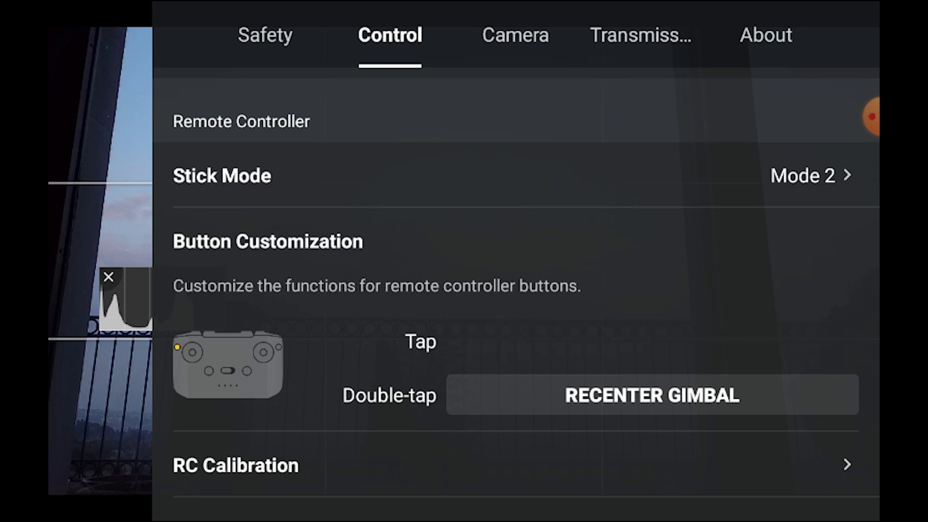
left_click(650, 341)
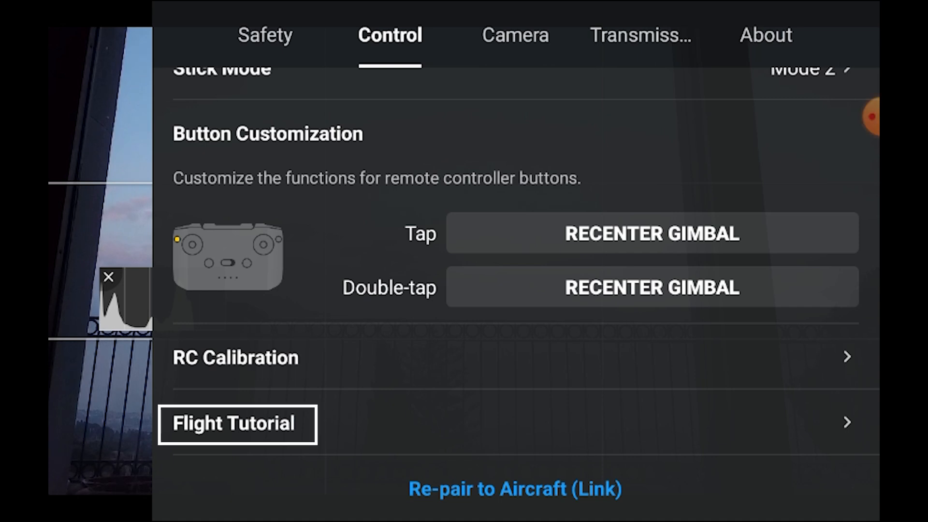
left_click(265, 35)
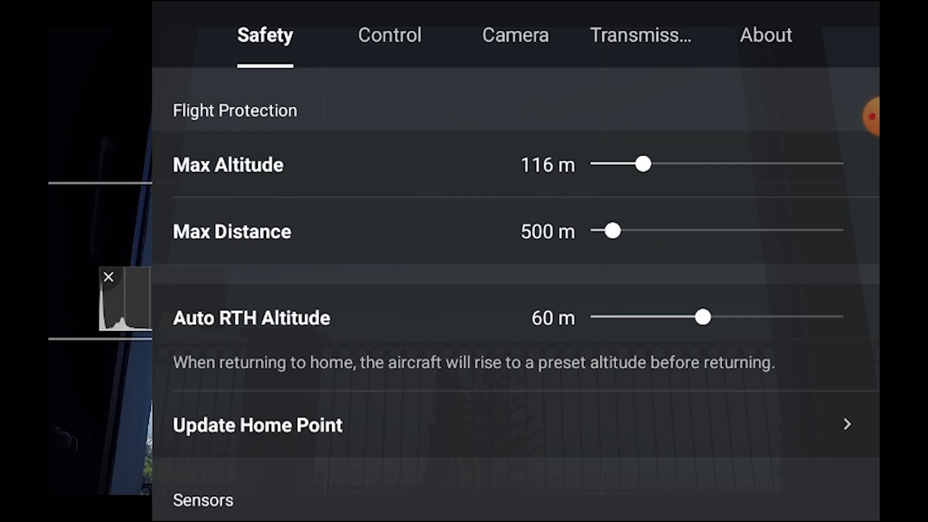
In Camera settings, try anti-flicker 50 Hz and 60 Hz, ending on Auto
left_click(514, 35)
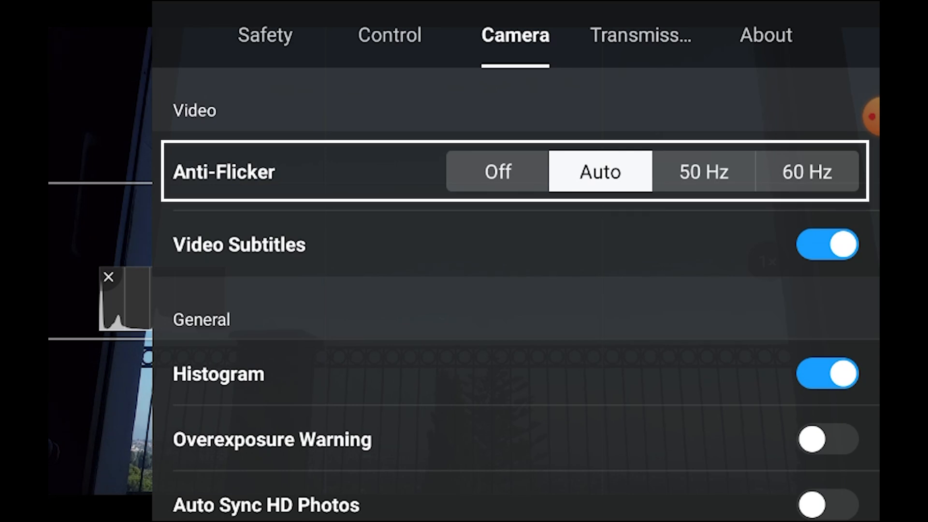
left_click(703, 171)
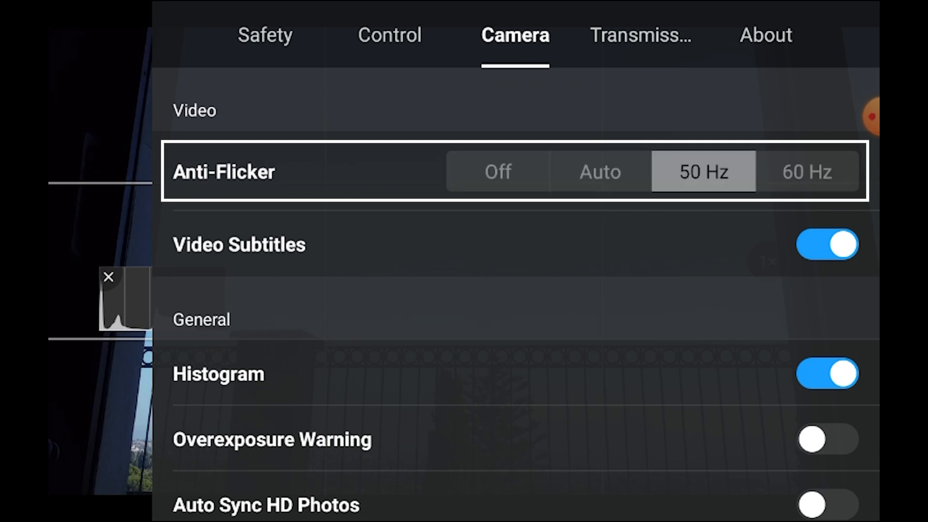
left_click(806, 171)
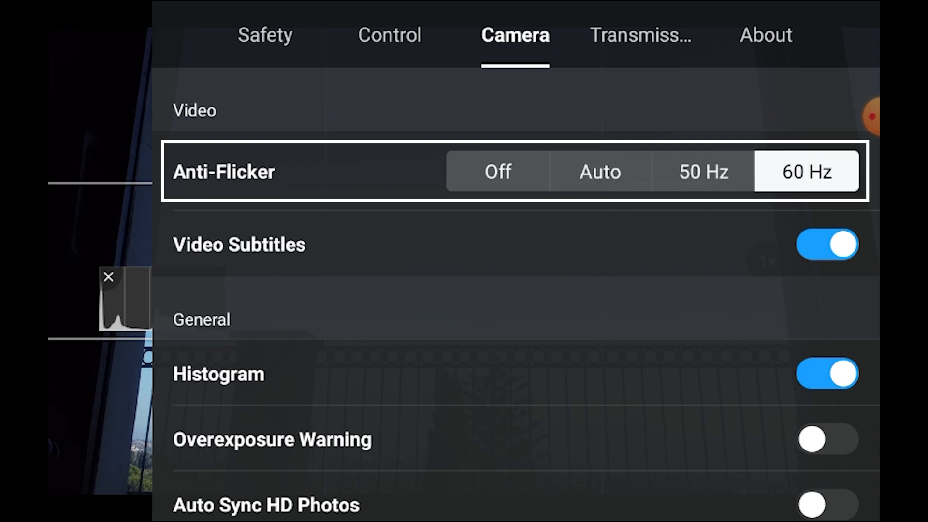
left_click(599, 171)
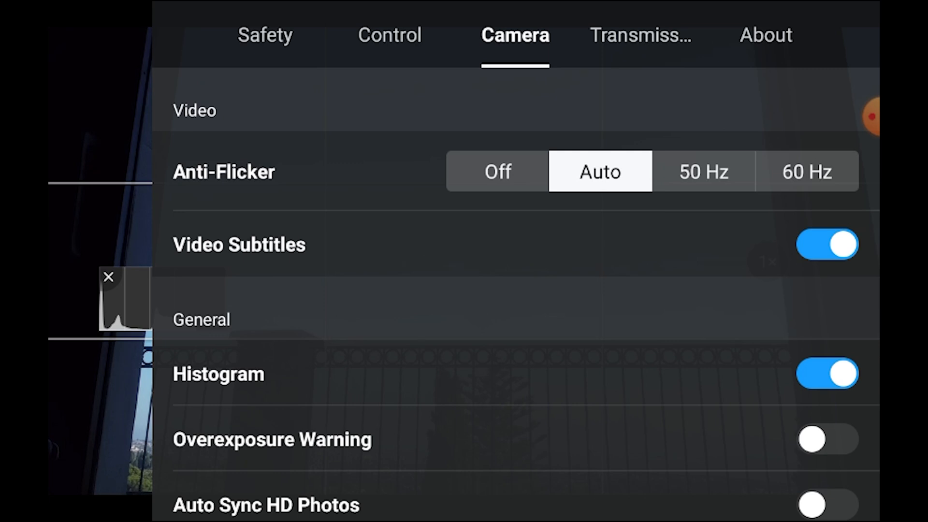
Switch video subtitles off and return to the live view
left_click(827, 244)
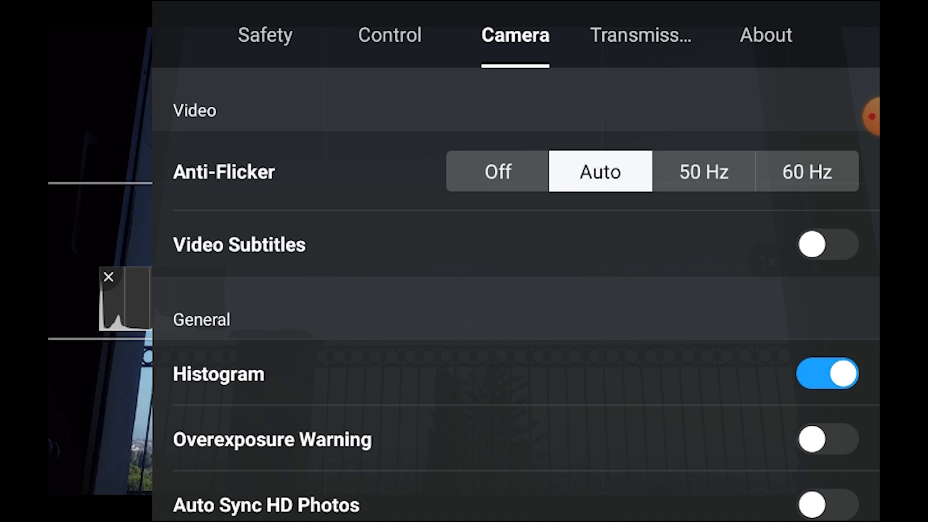
left_click(826, 245)
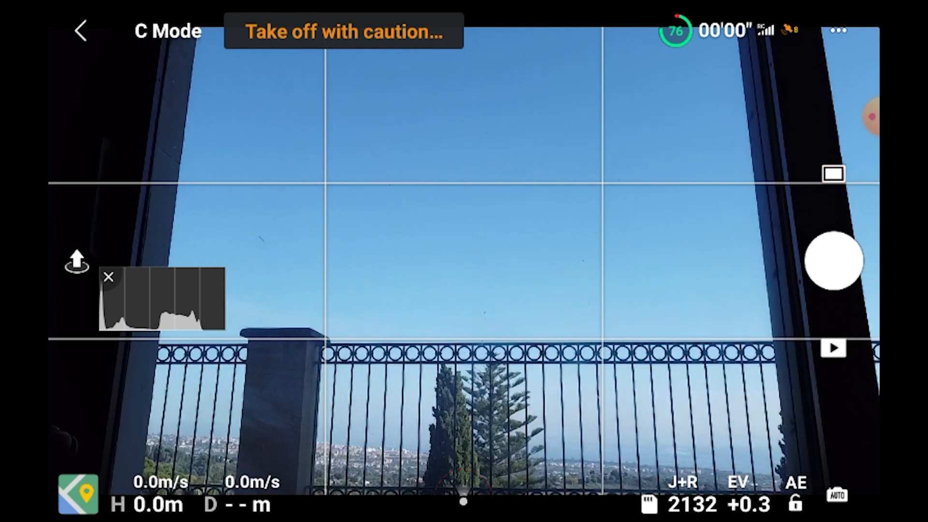
Reopen Camera settings, try JPEG then keep JPEG + RAW, and view video format options
left_click(838, 30)
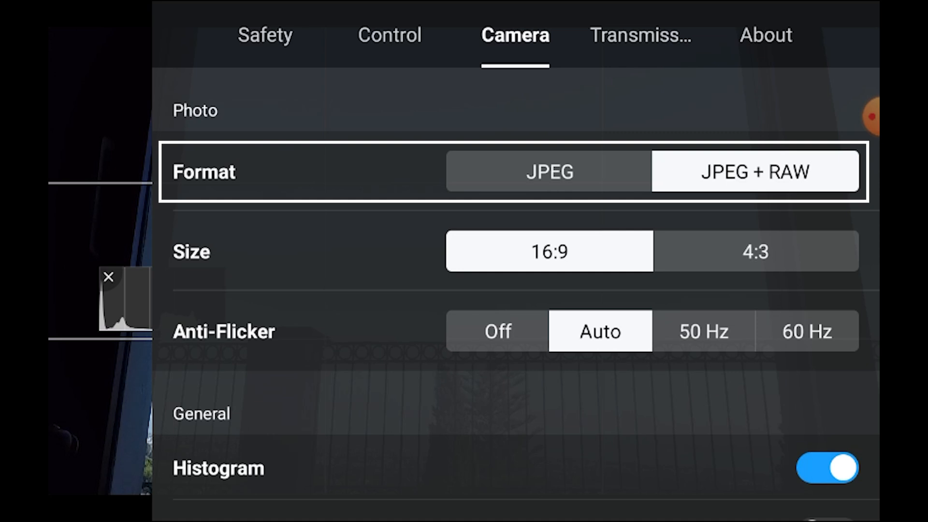
left_click(549, 173)
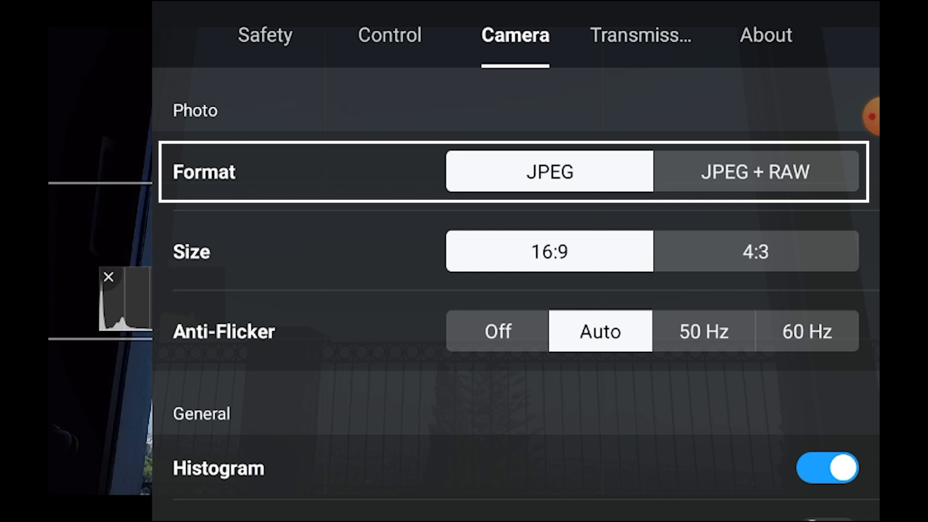
left_click(755, 172)
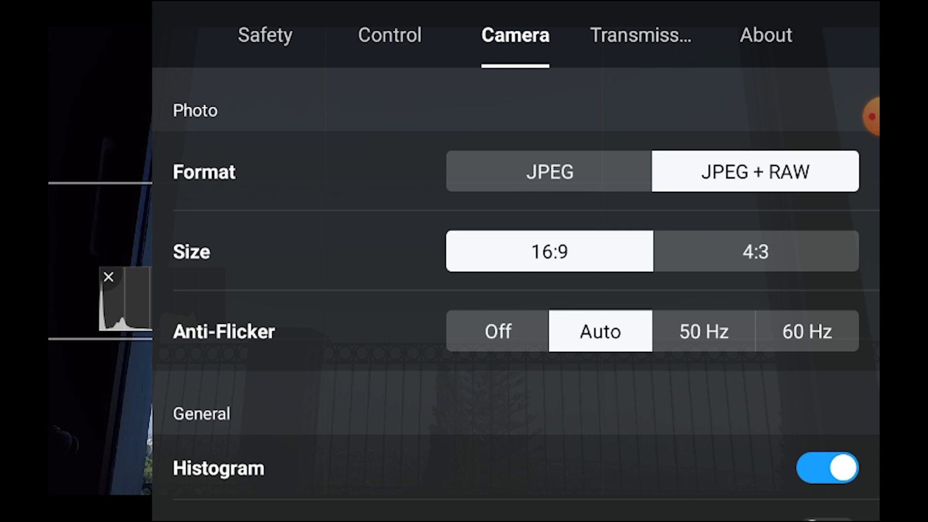
left_click(756, 252)
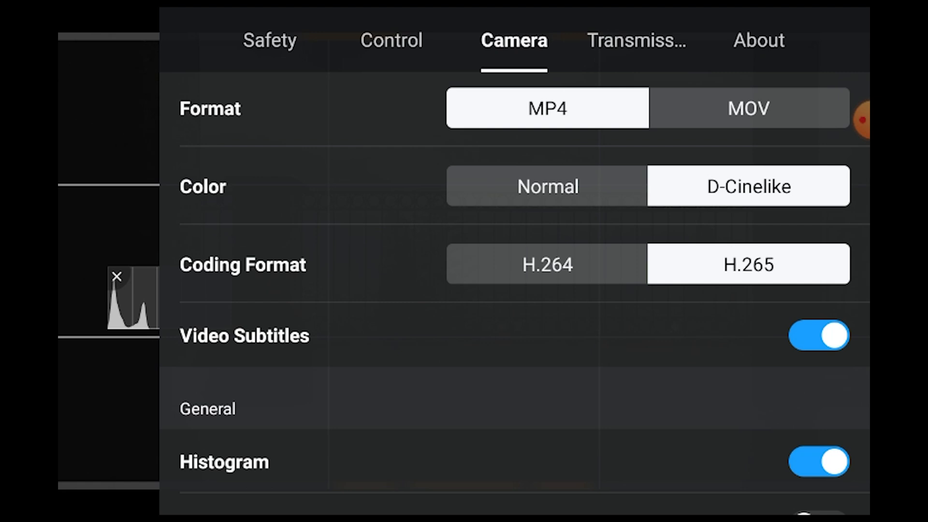
Switch the Overexposure Warning on in Camera settings and return to the live view
scroll("down", 3)
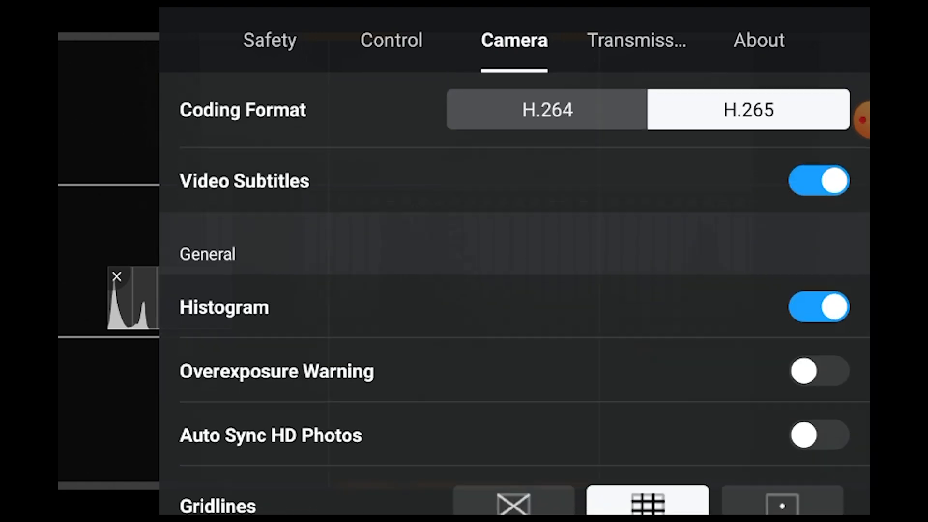
scroll("down", 3)
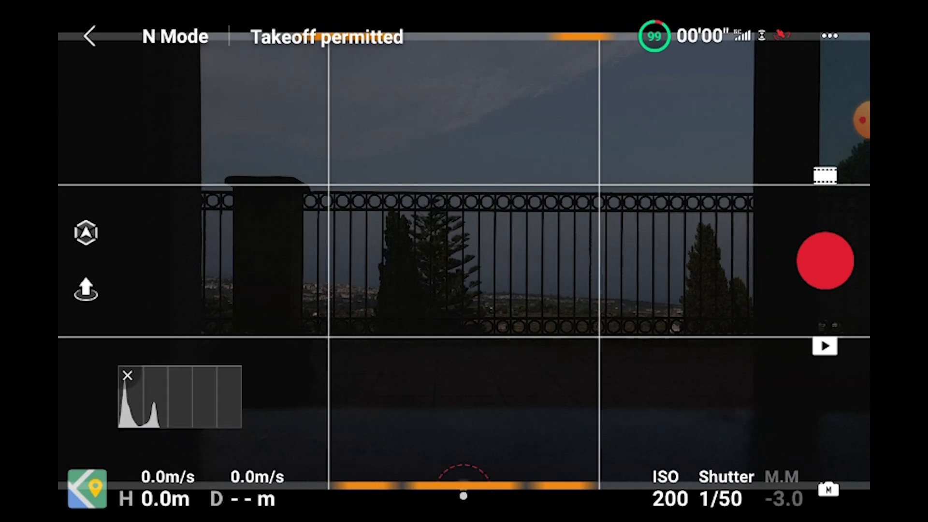
left_click(724, 496)
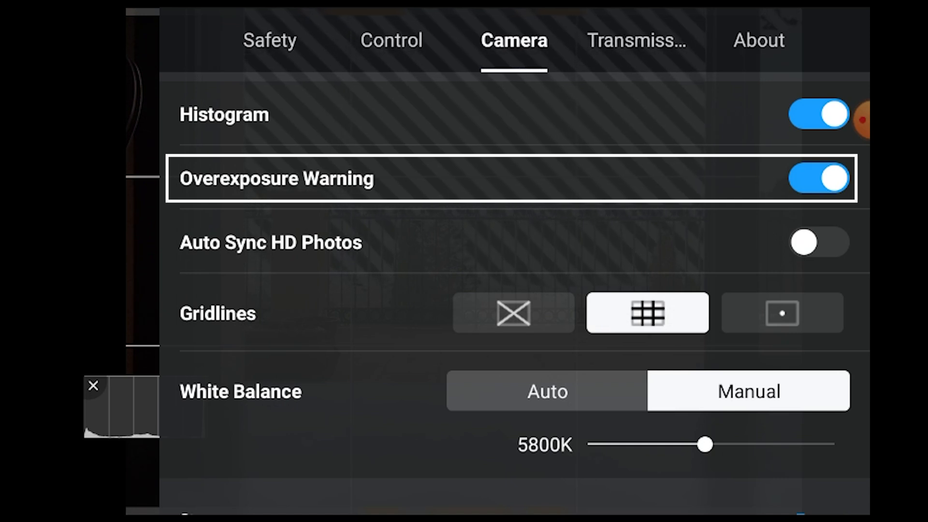
left_click(819, 178)
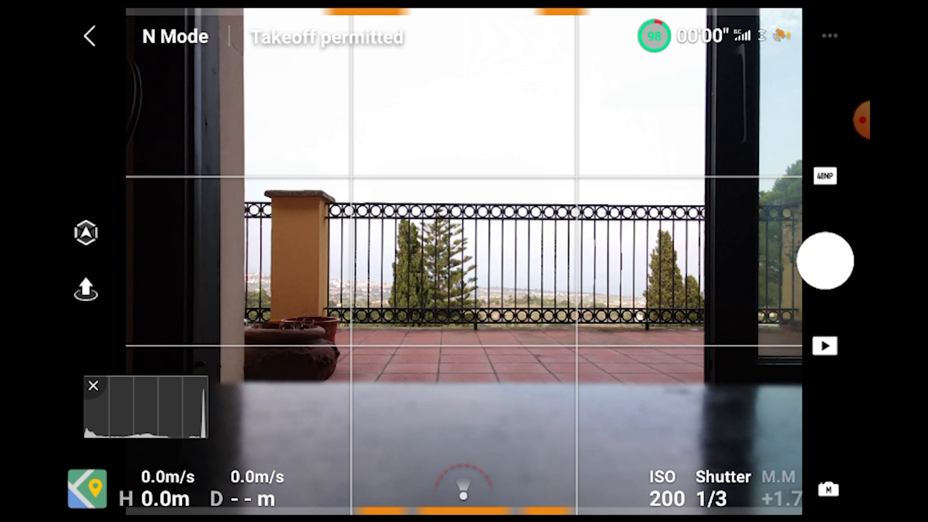
Turn Overexposure Warning off and toggle Auto Sync HD Photos on then back off
left_click(829, 36)
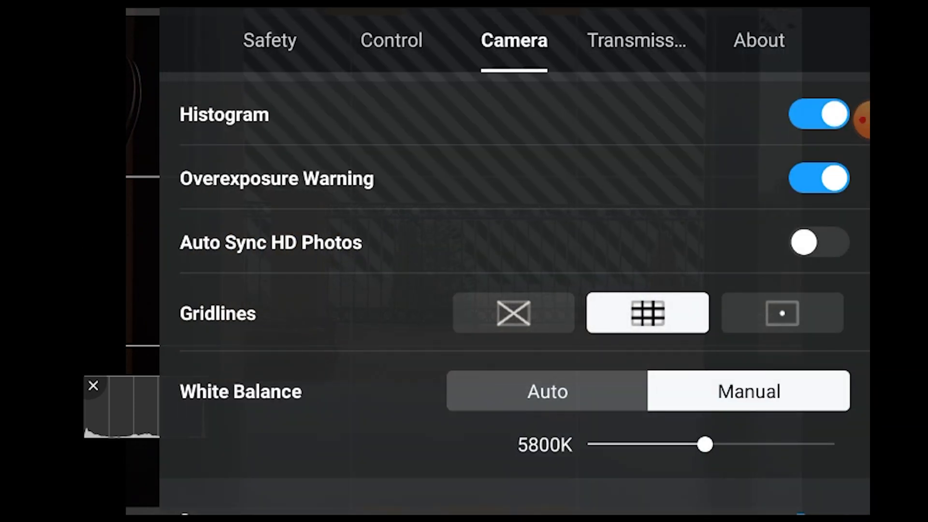
left_click(819, 177)
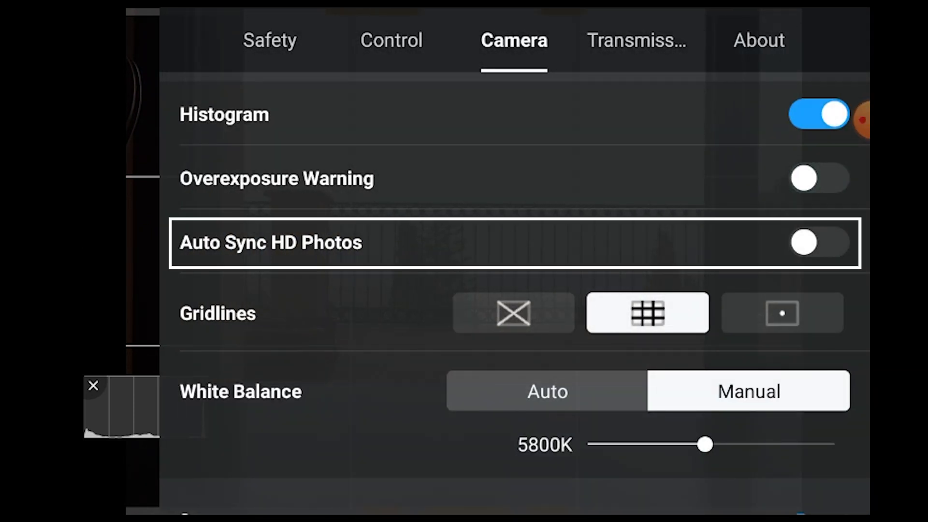
left_click(818, 243)
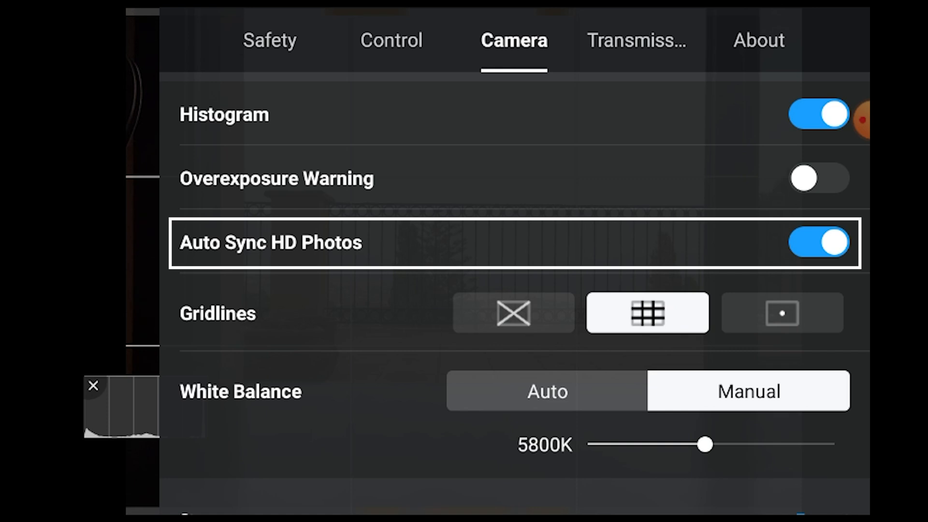
left_click(819, 242)
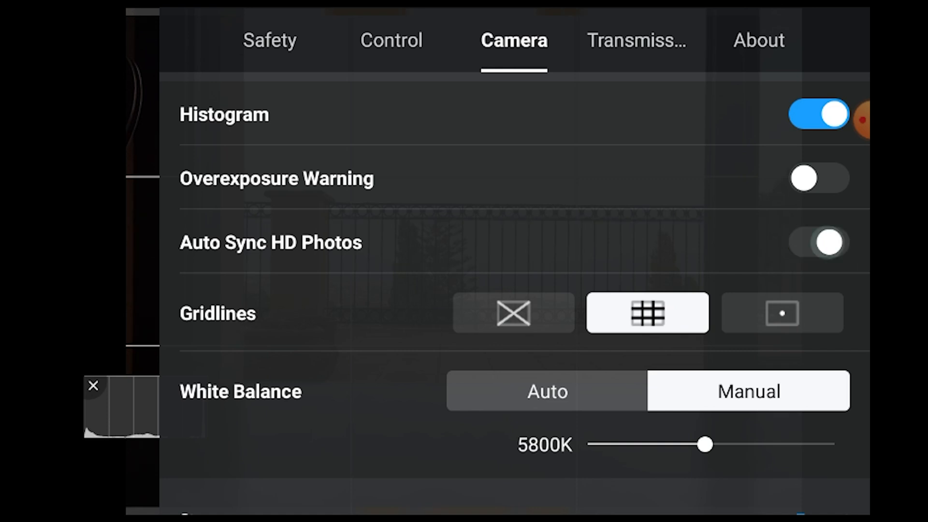
Enable all three Gridlines overlays, checking them on the live view in between
left_click(512, 313)
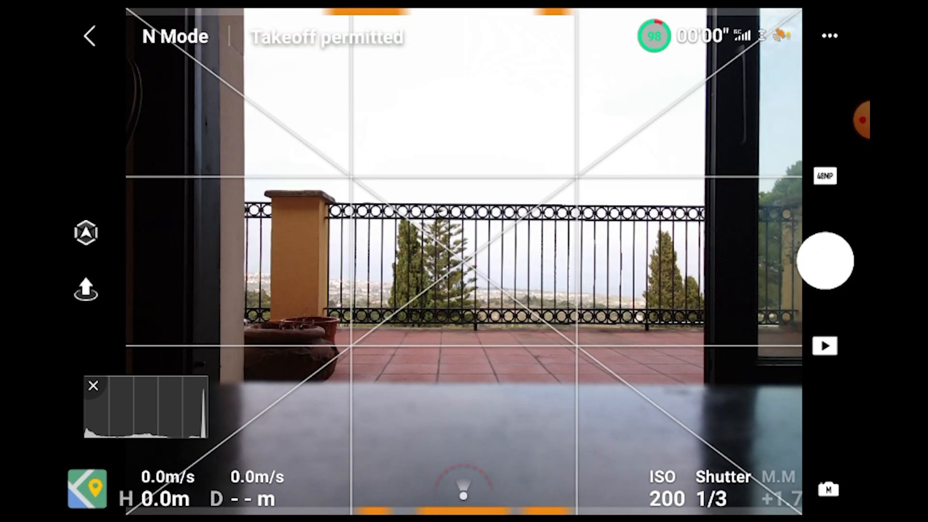
left_click(829, 35)
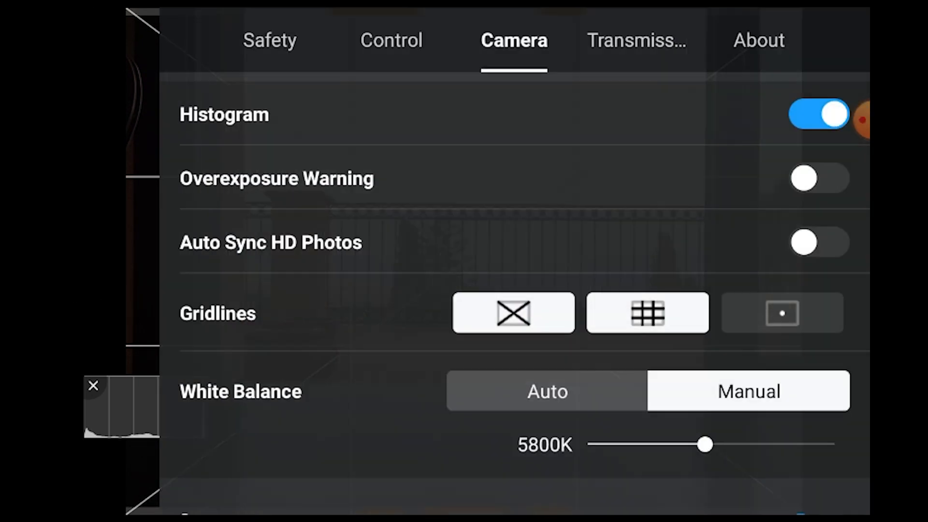
left_click(781, 312)
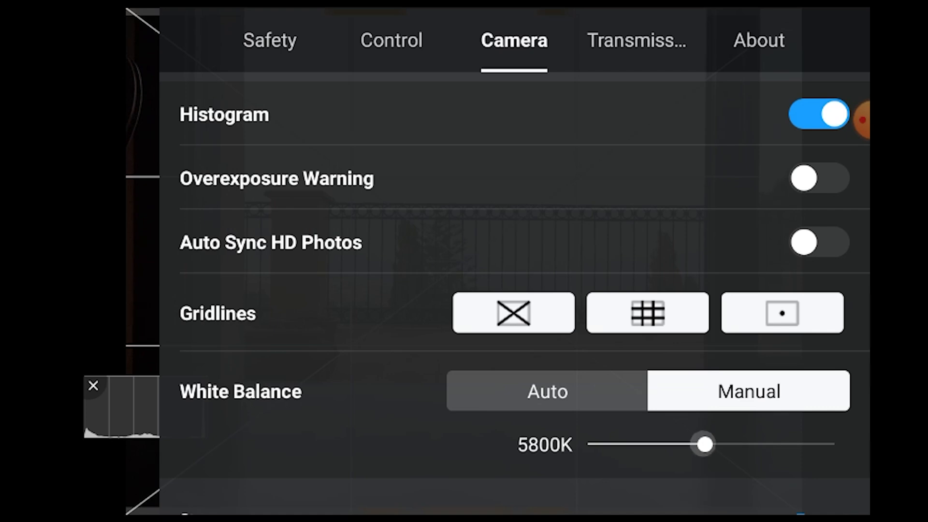
left_click(646, 312)
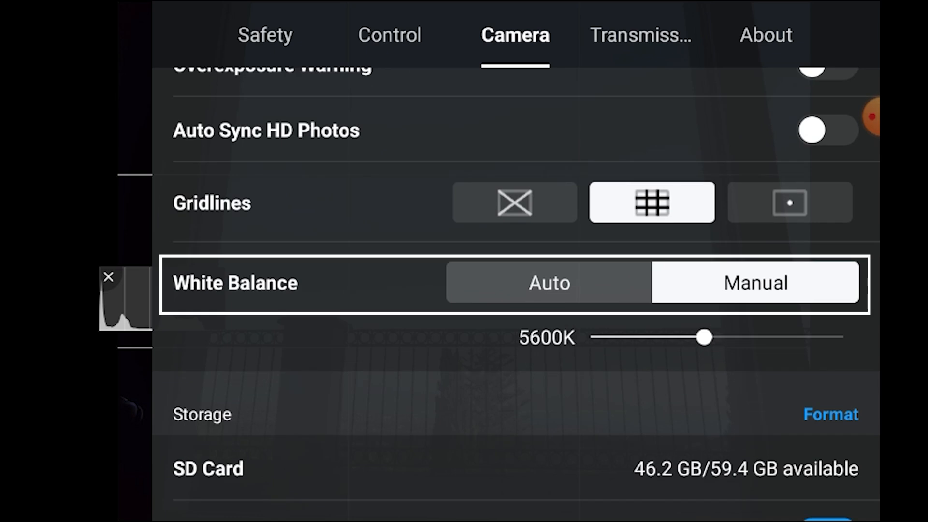
Drag manual white balance through 3800K, 4500K and 6400K, settling on 5400K
left_click_drag(704, 338, 696, 337)
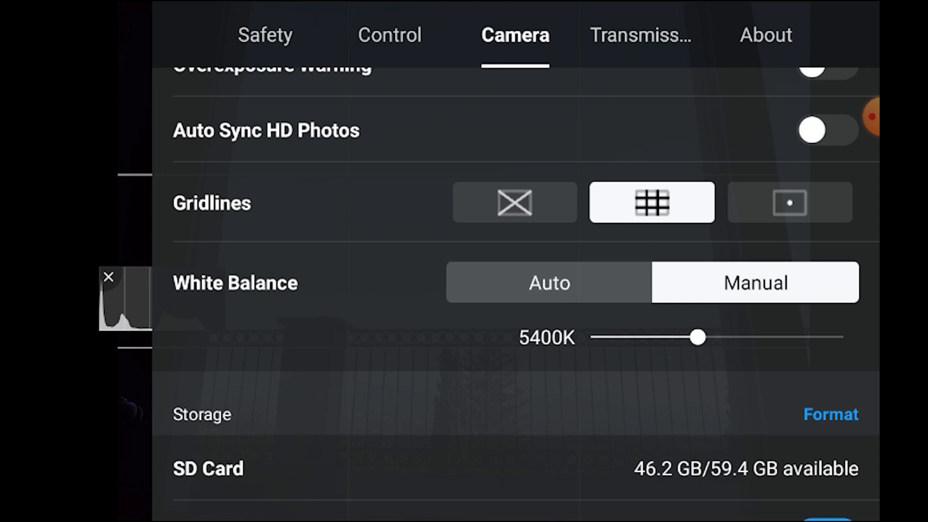
left_click_drag(697, 337, 645, 337)
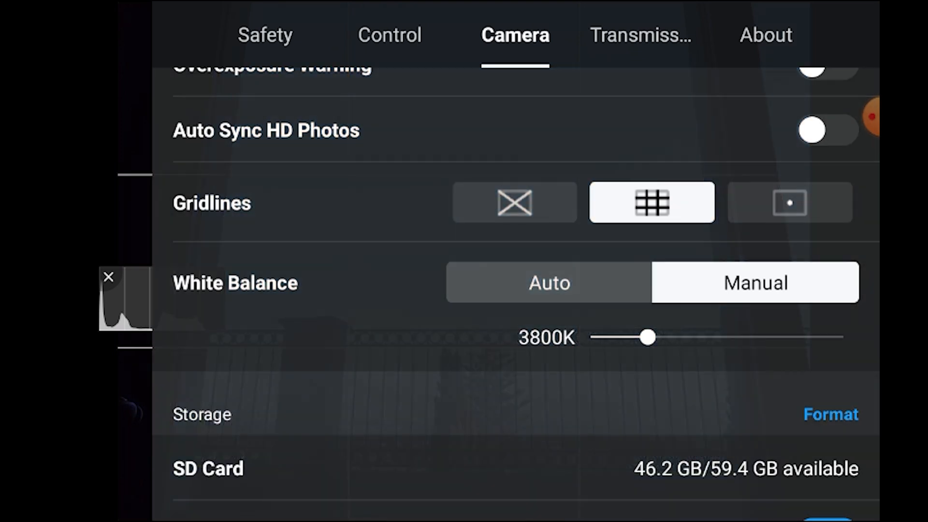
left_click_drag(645, 336, 669, 337)
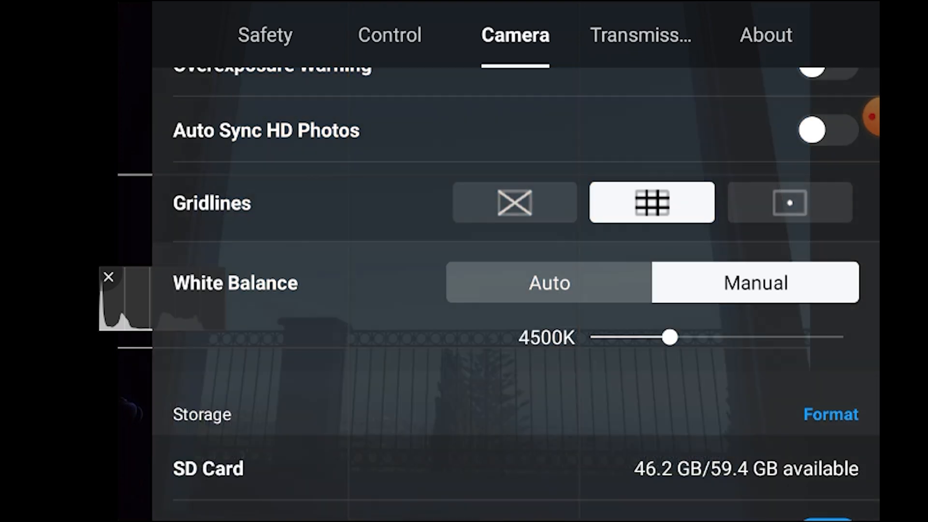
left_click_drag(669, 337, 729, 338)
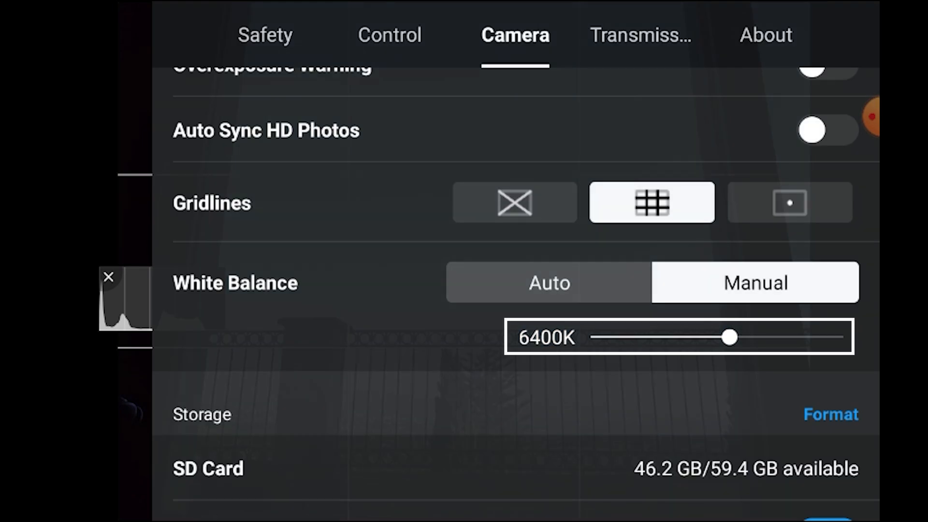
left_click_drag(727, 337, 696, 338)
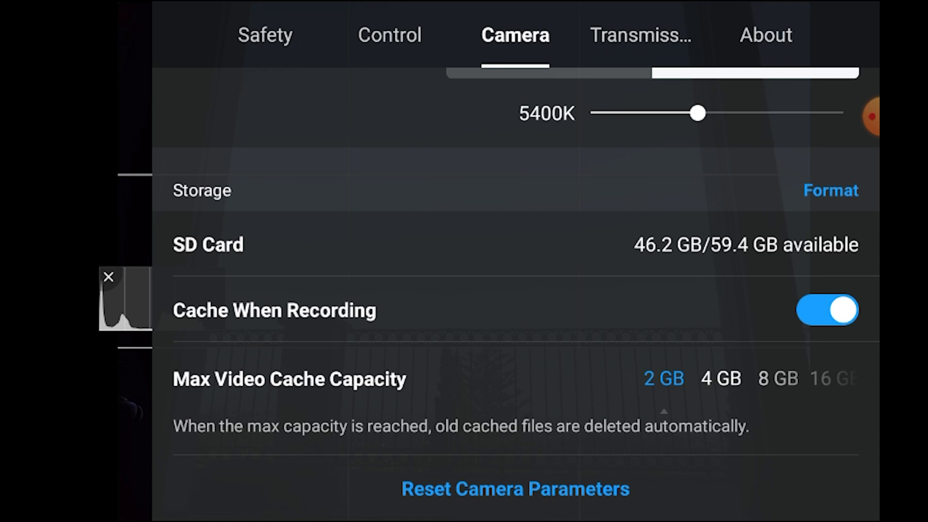
Show the About page with the DJI Mini 2's name, model and firmware versions
left_click(765, 35)
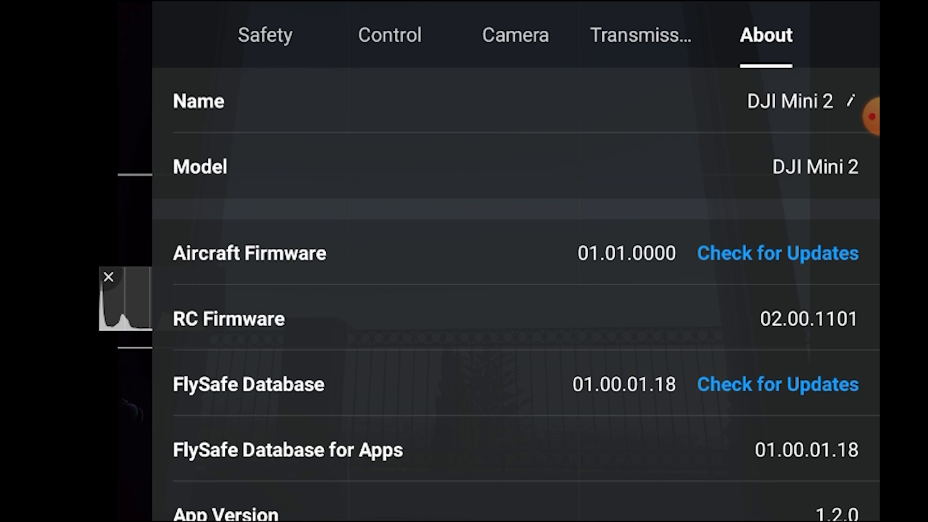
Try 2.4 GHz and 5.8 GHz transmission frequencies, then leave it on Dual-band
left_click(640, 34)
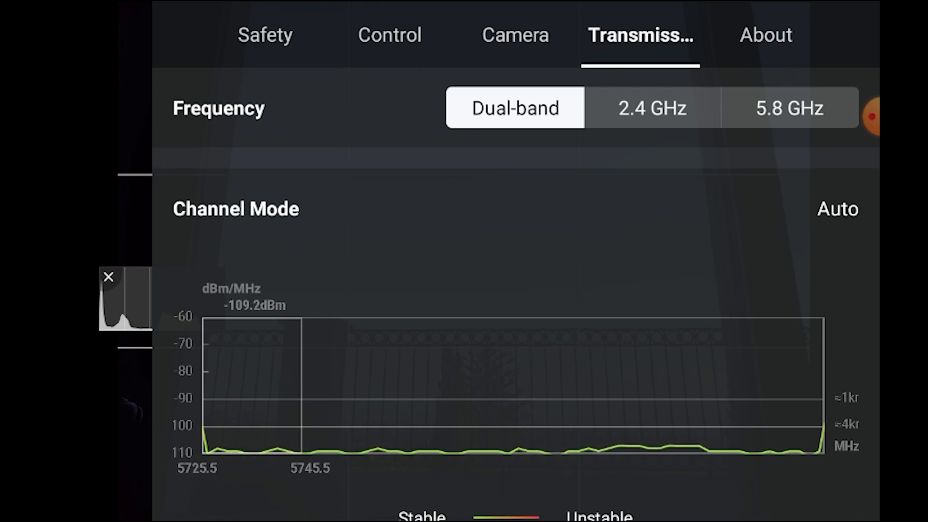
left_click(651, 108)
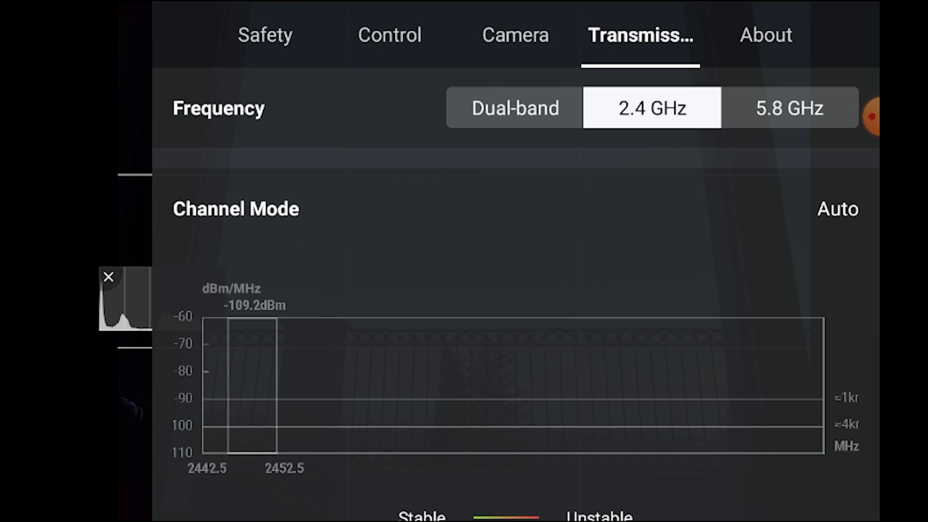
left_click(788, 107)
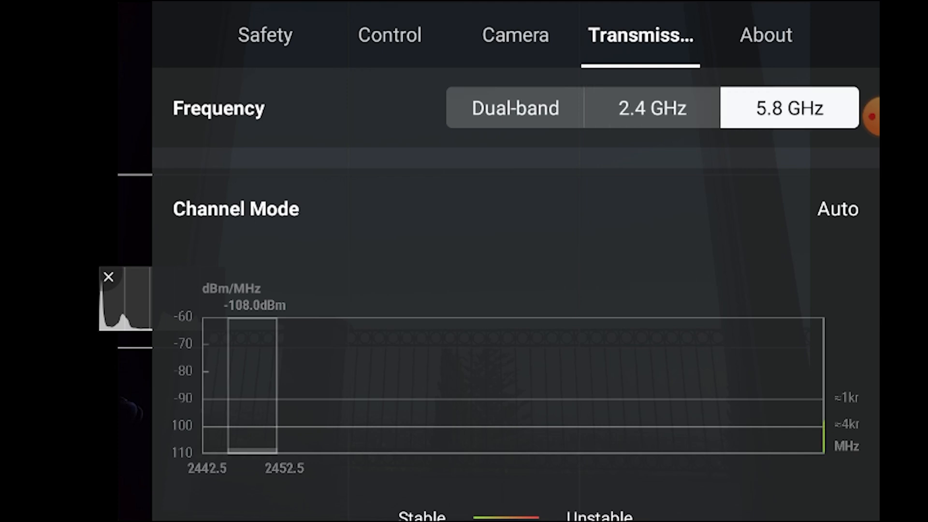
left_click(516, 108)
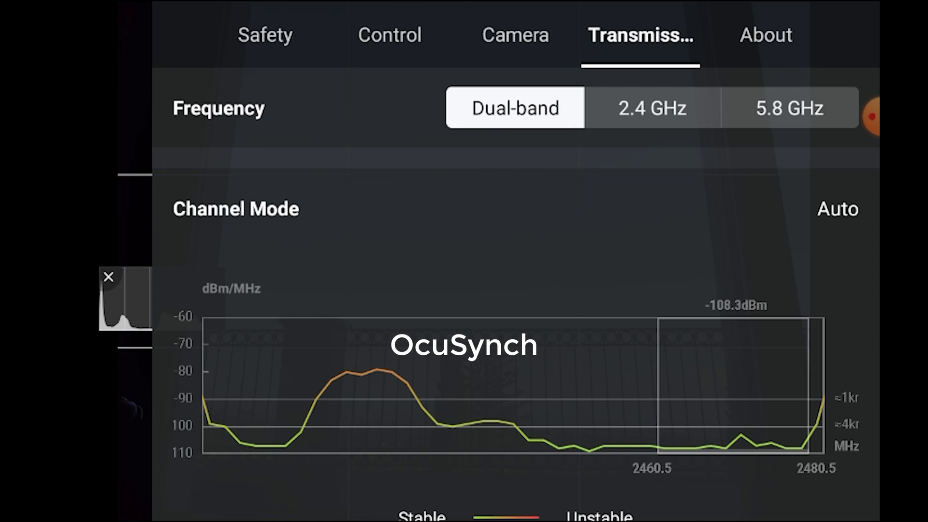
Review the About page down to app version, battery charge count and serial numbers
left_click(765, 35)
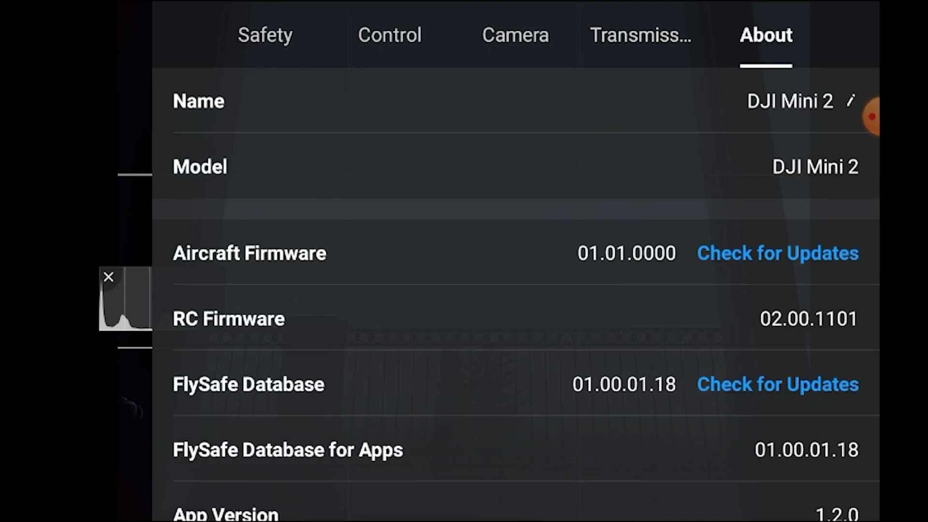
scroll("down", 3)
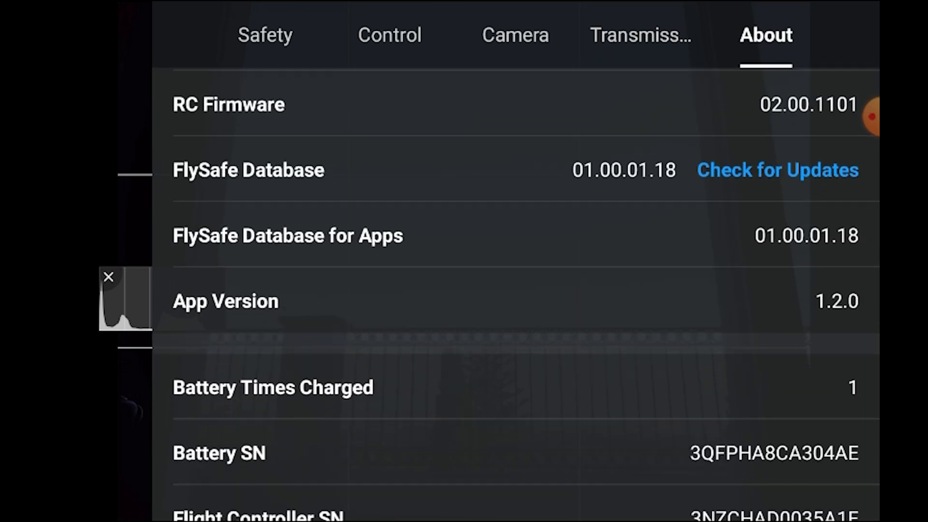
scroll("down", 3)
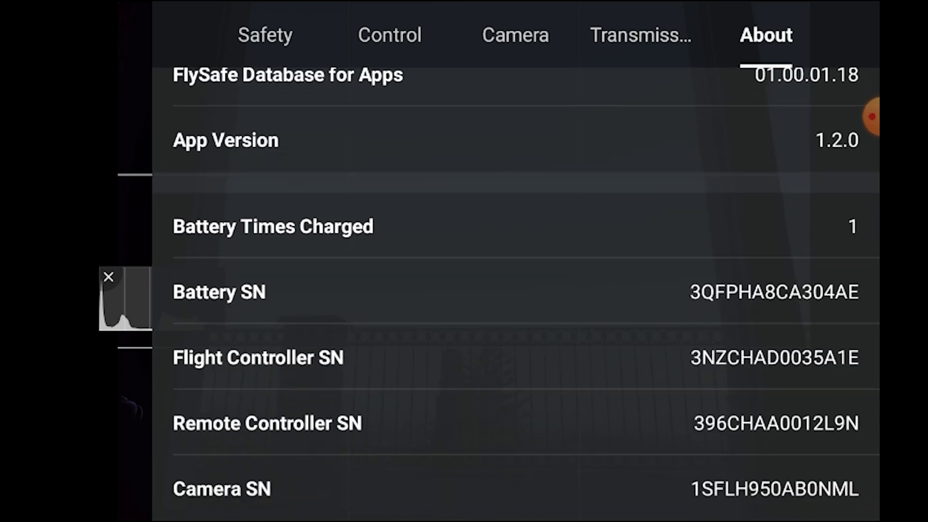